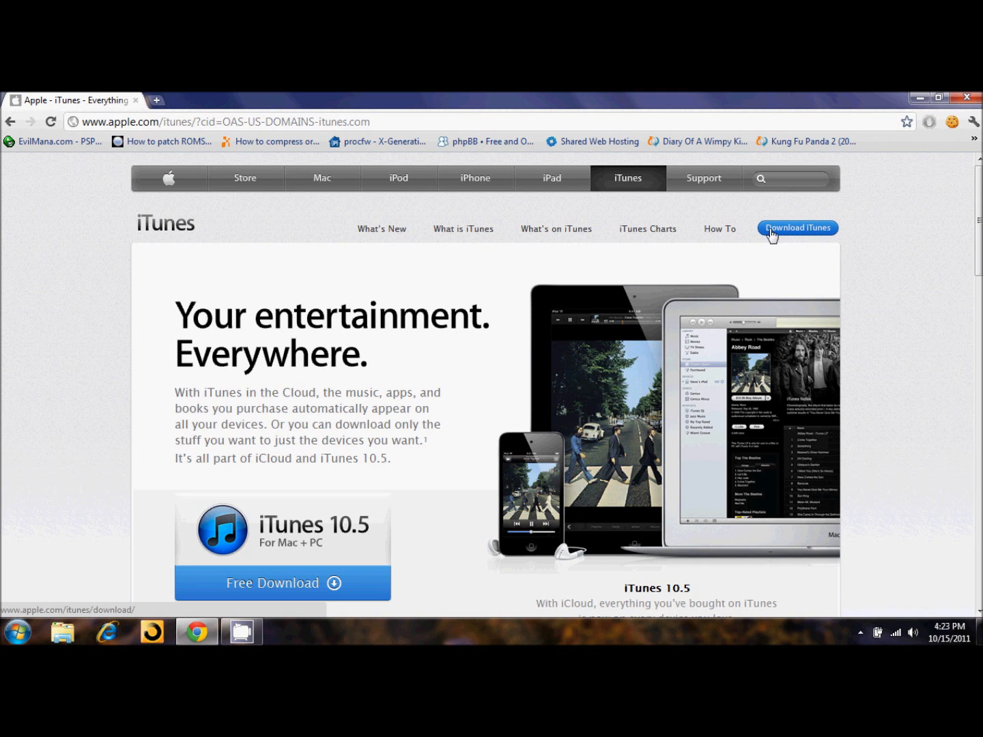
mouse_move(790, 236)
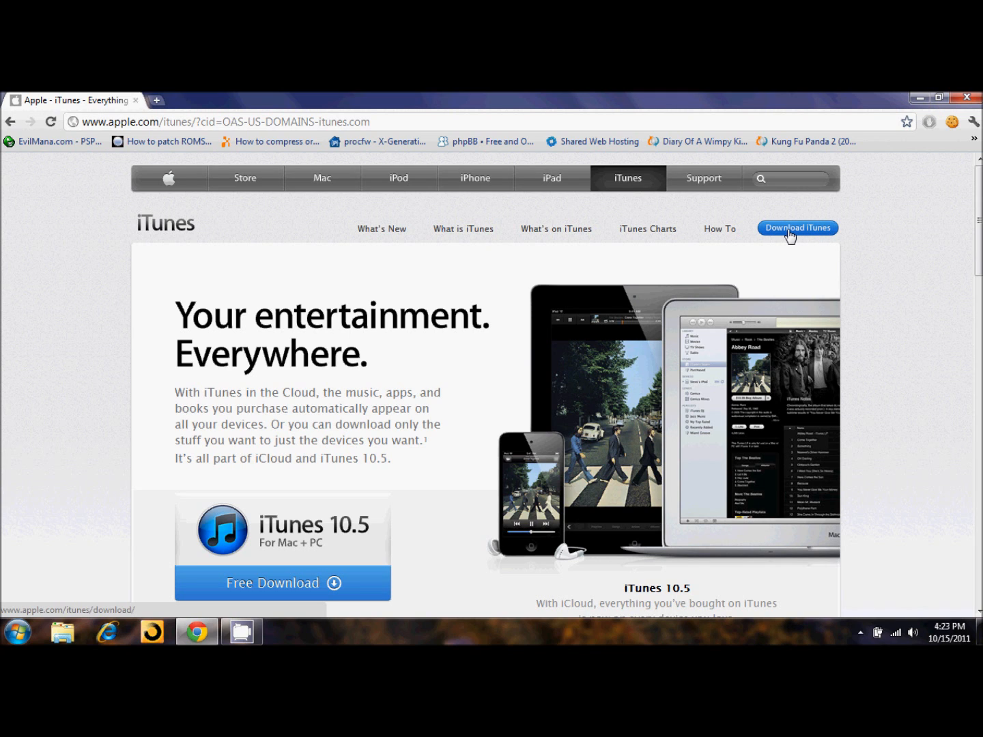
Step: Submit an email for the iTunes 10.5 download, discard the duplicate file, and open Start
click(797, 228)
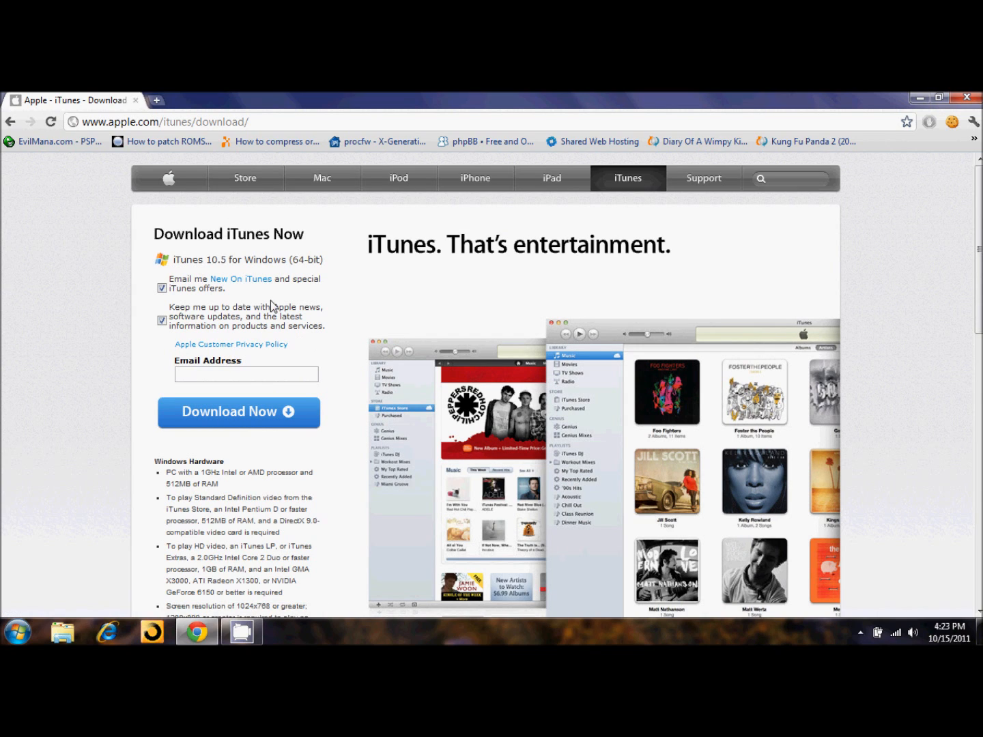
mouse_move(208, 268)
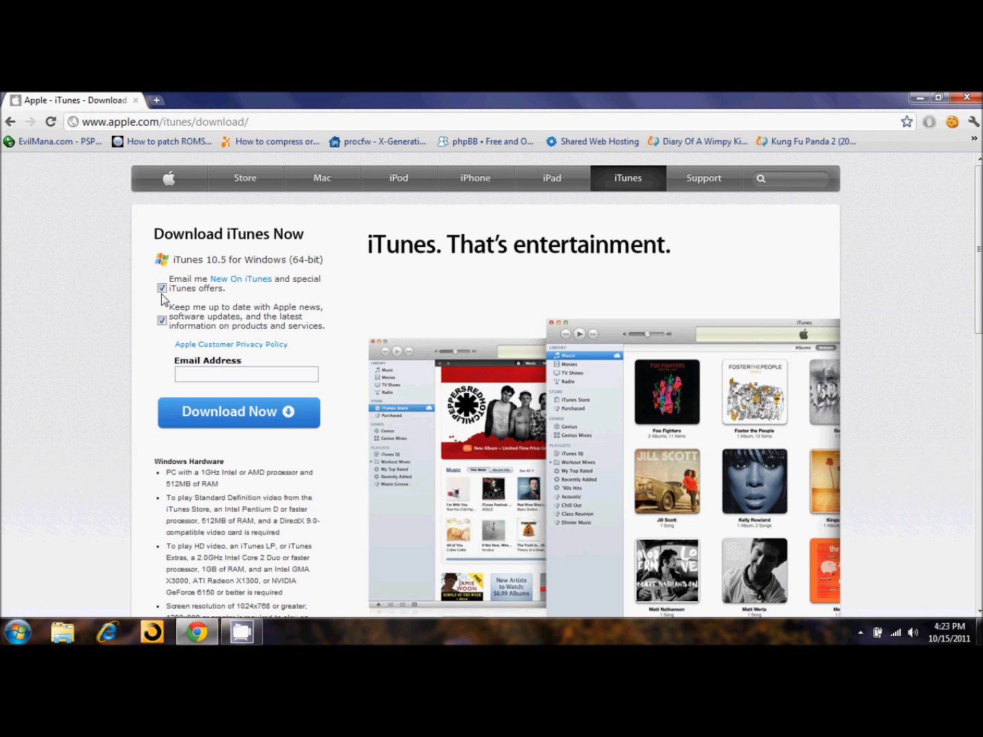
mouse_move(190, 347)
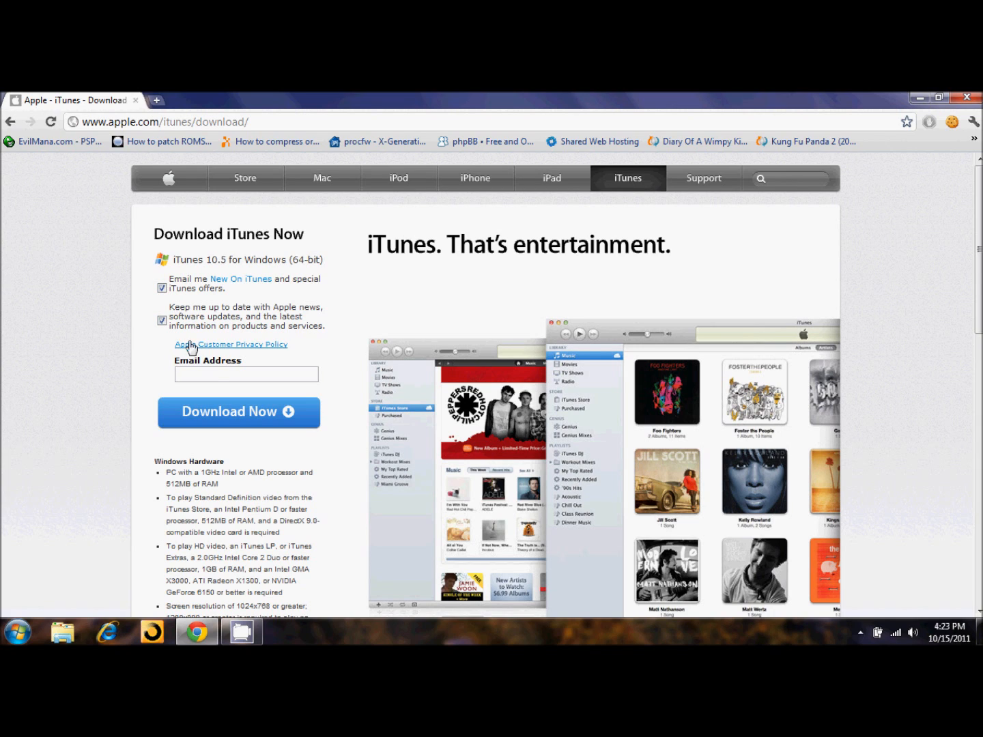
click(246, 374)
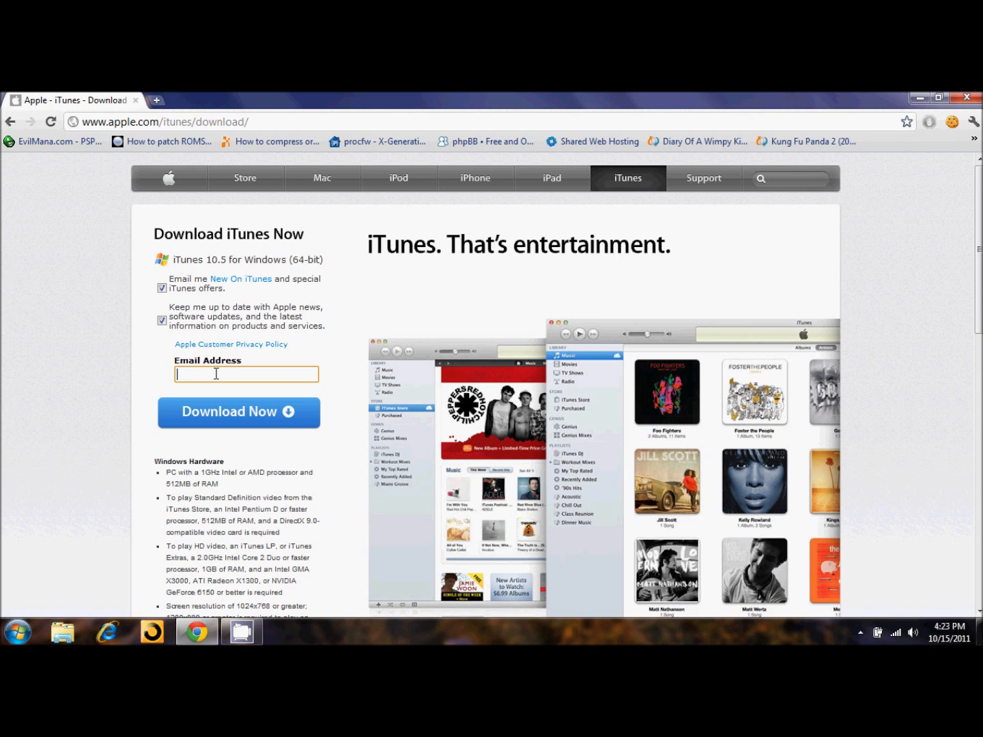
text(email)
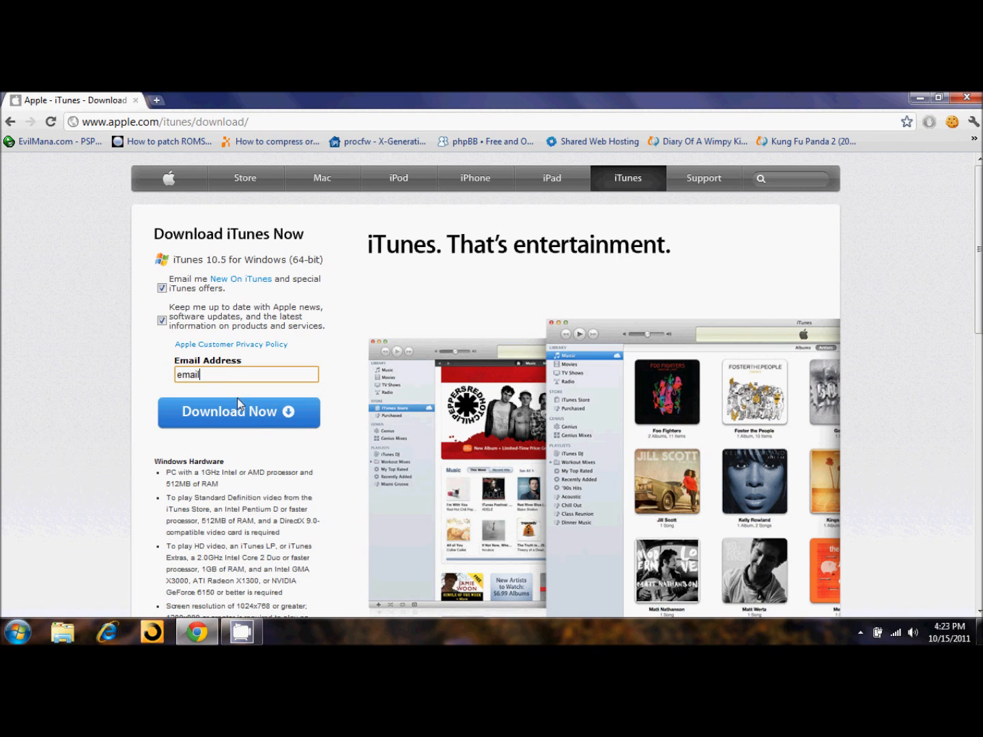
mouse_move(235, 417)
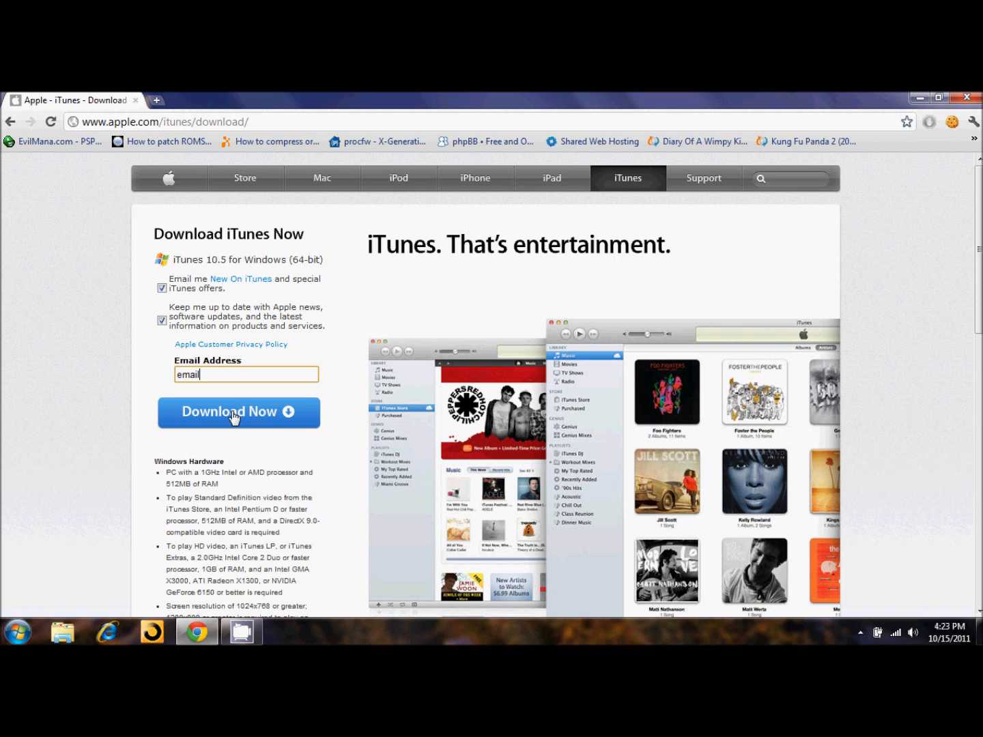
mouse_move(201, 418)
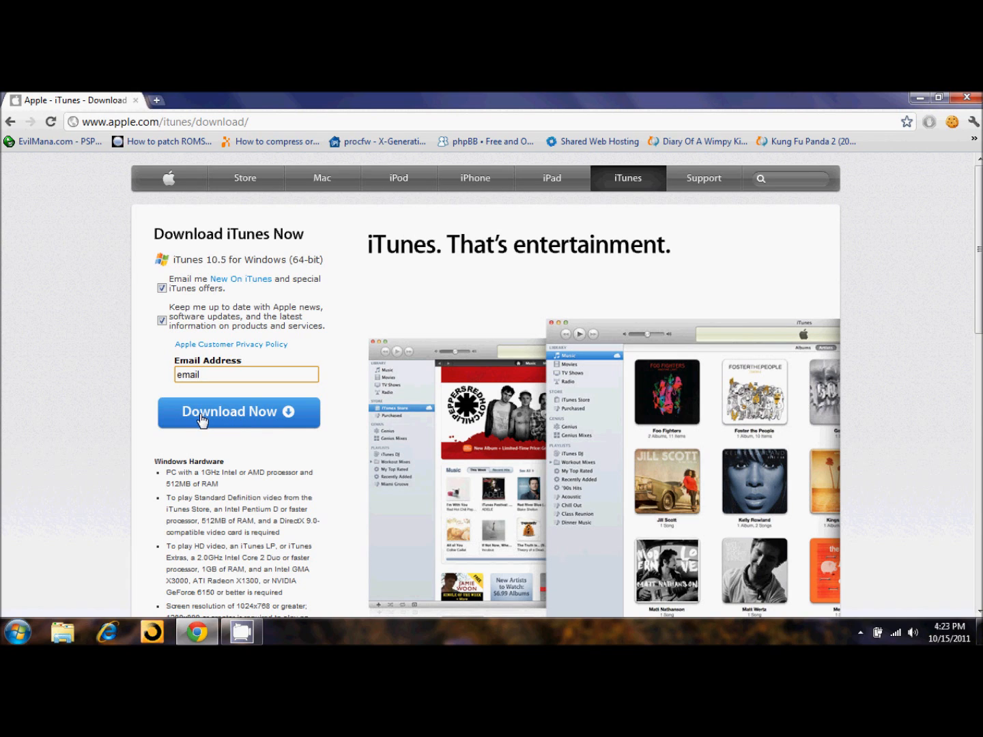
click(237, 412)
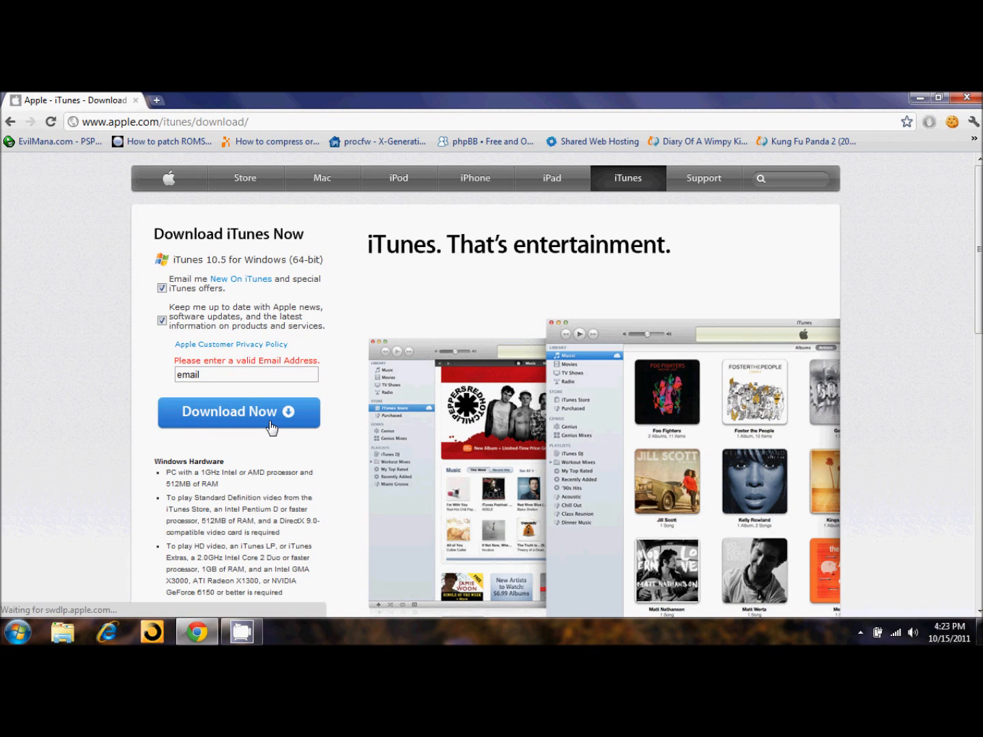
click(246, 374)
text(@email.com)
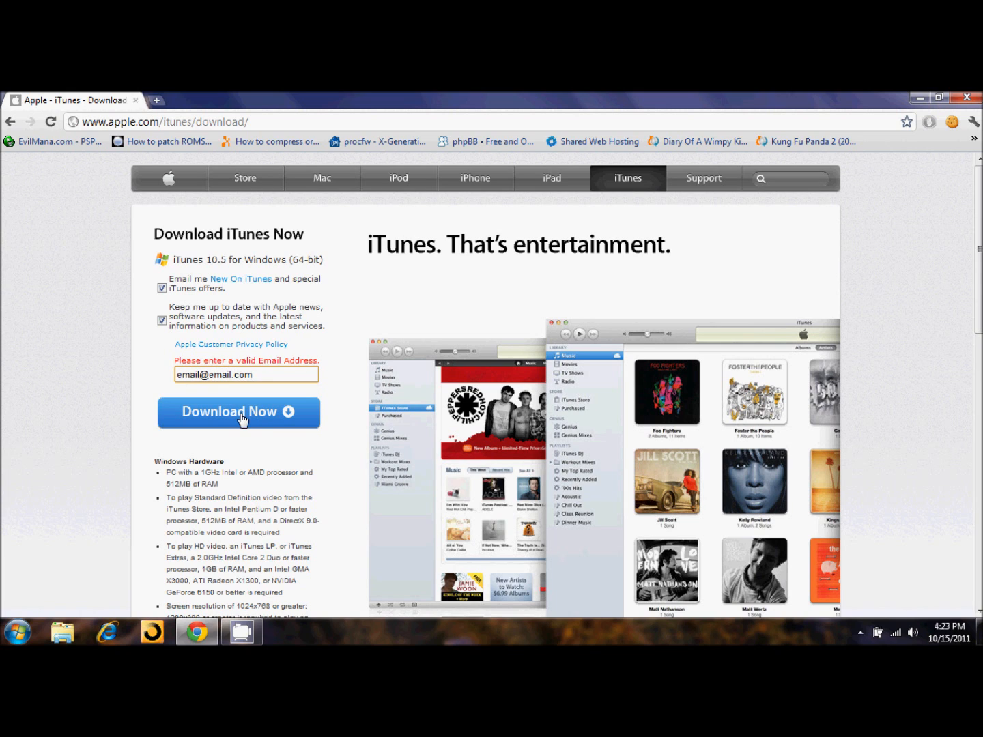
click(238, 412)
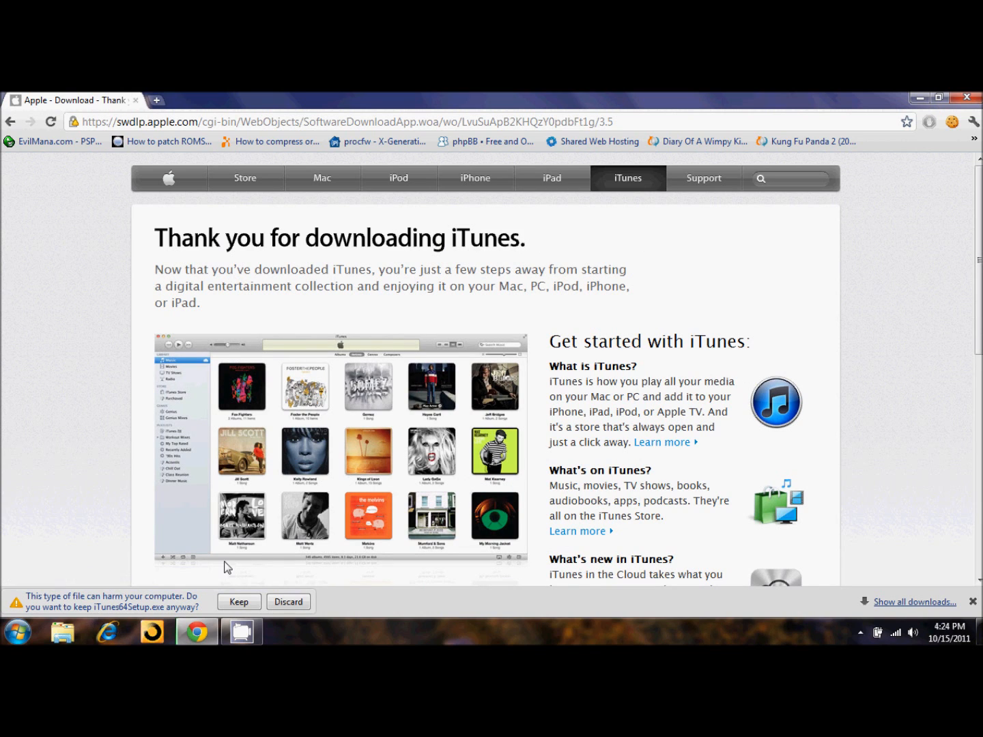
mouse_move(77, 610)
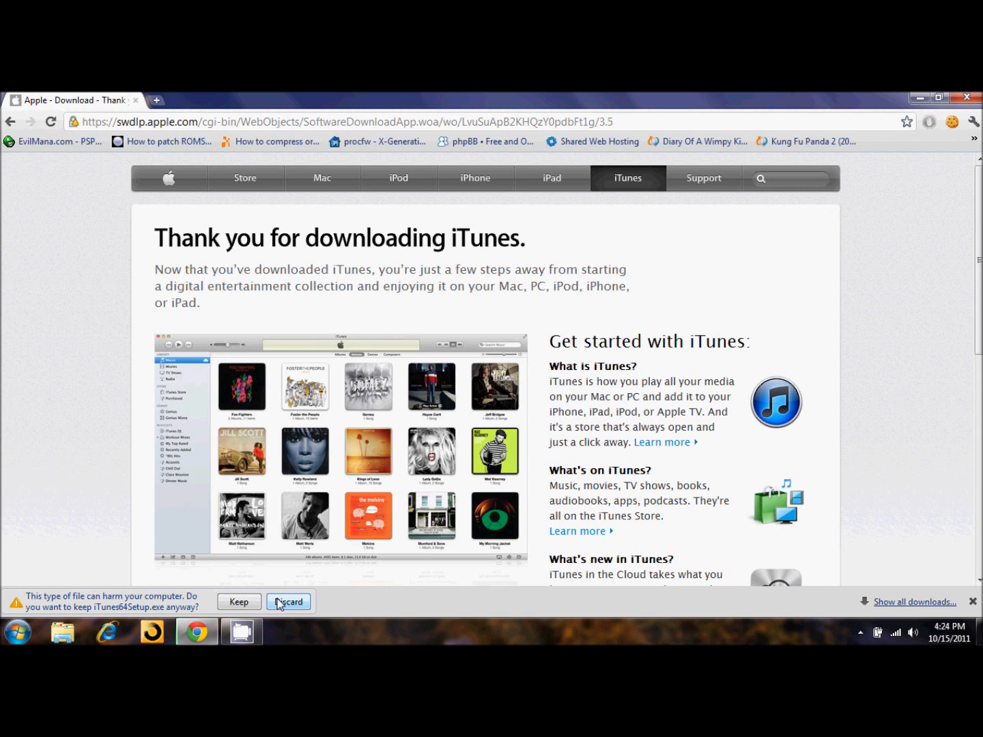
click(288, 601)
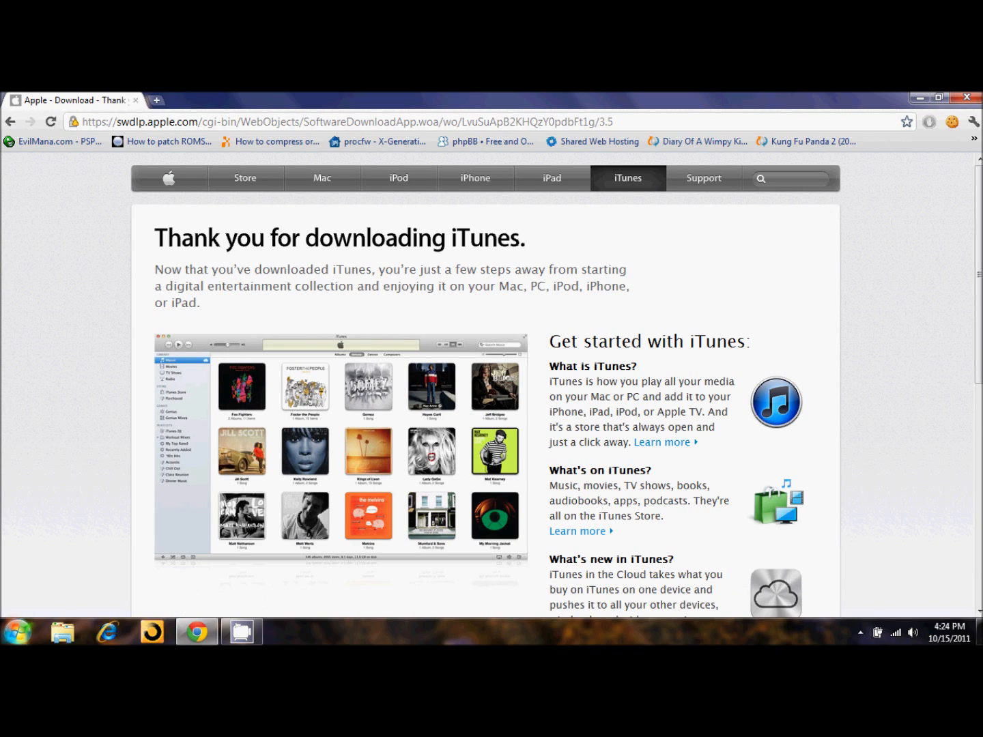
click(17, 631)
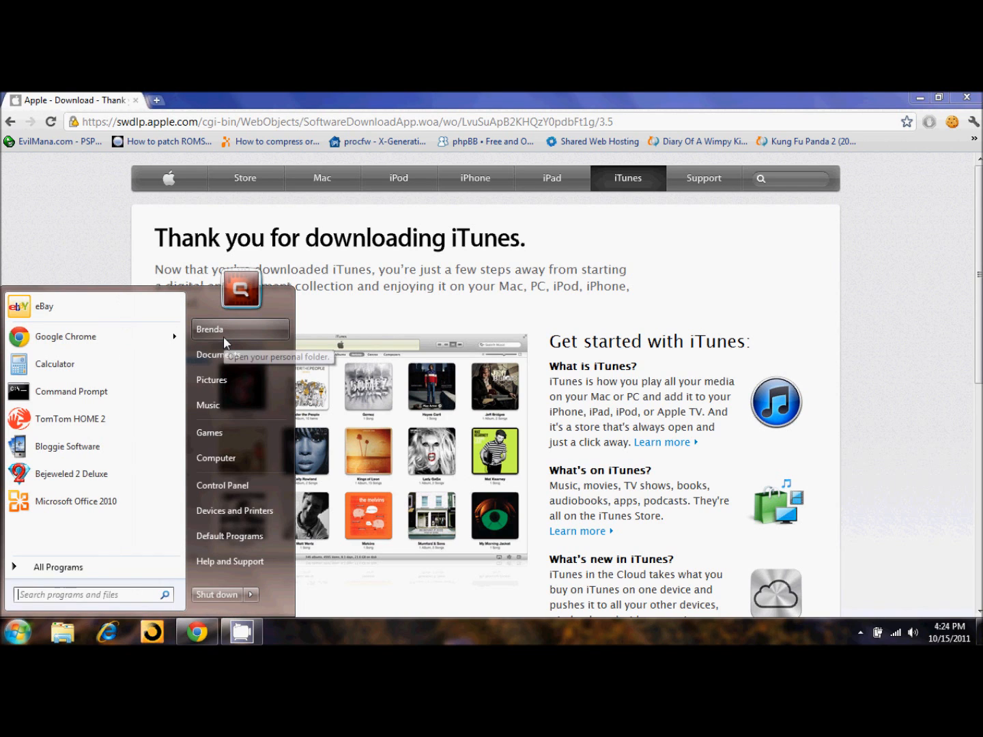
Step: Run iTunes64Setup from the user's Downloads folder, confirming the security warning
click(209, 329)
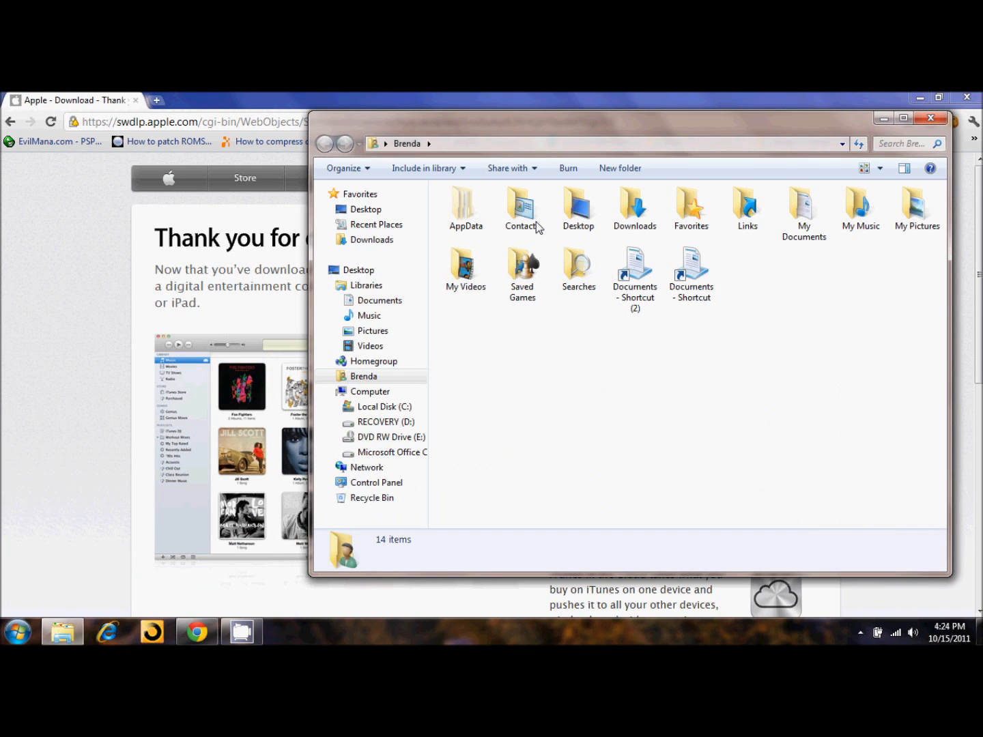
double_click(634, 208)
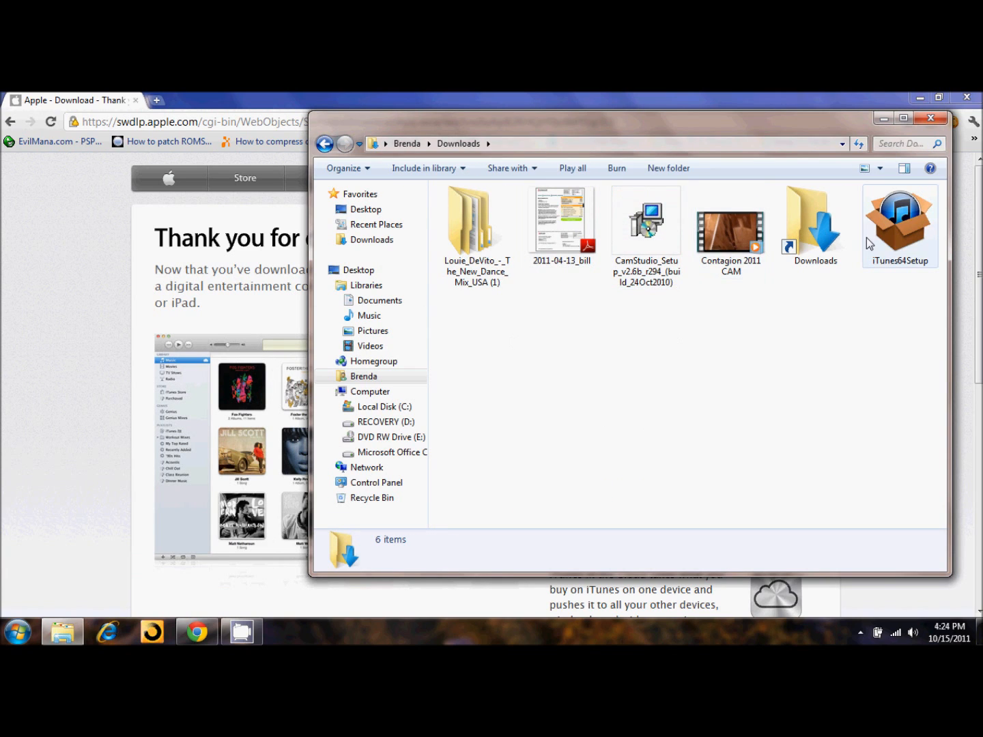
mouse_move(900, 205)
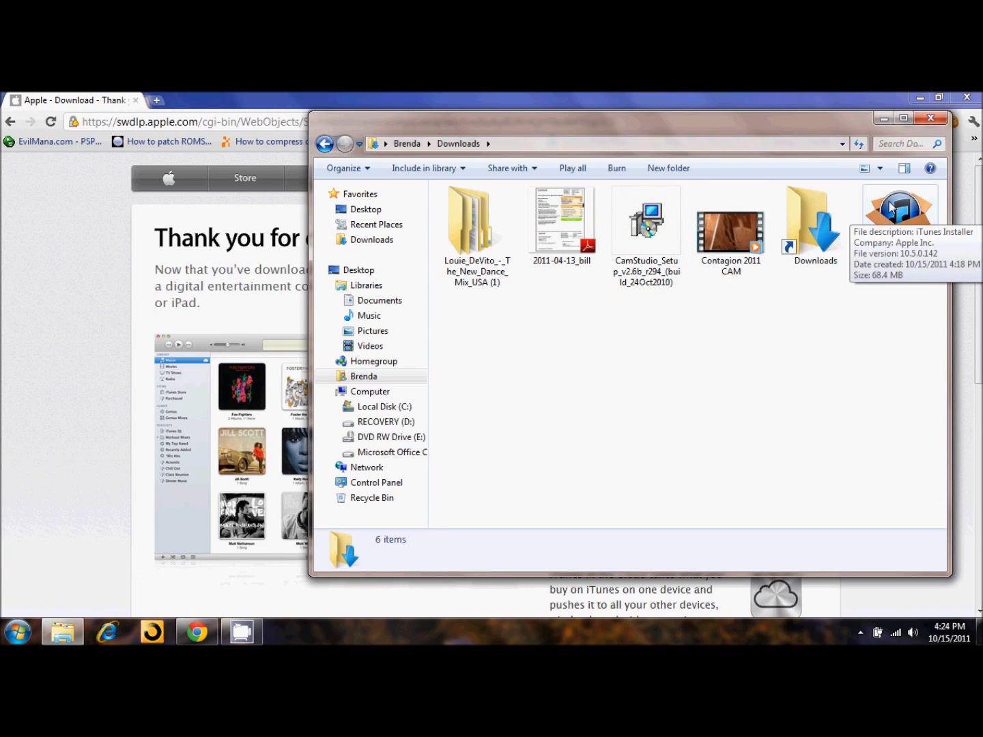
click(900, 218)
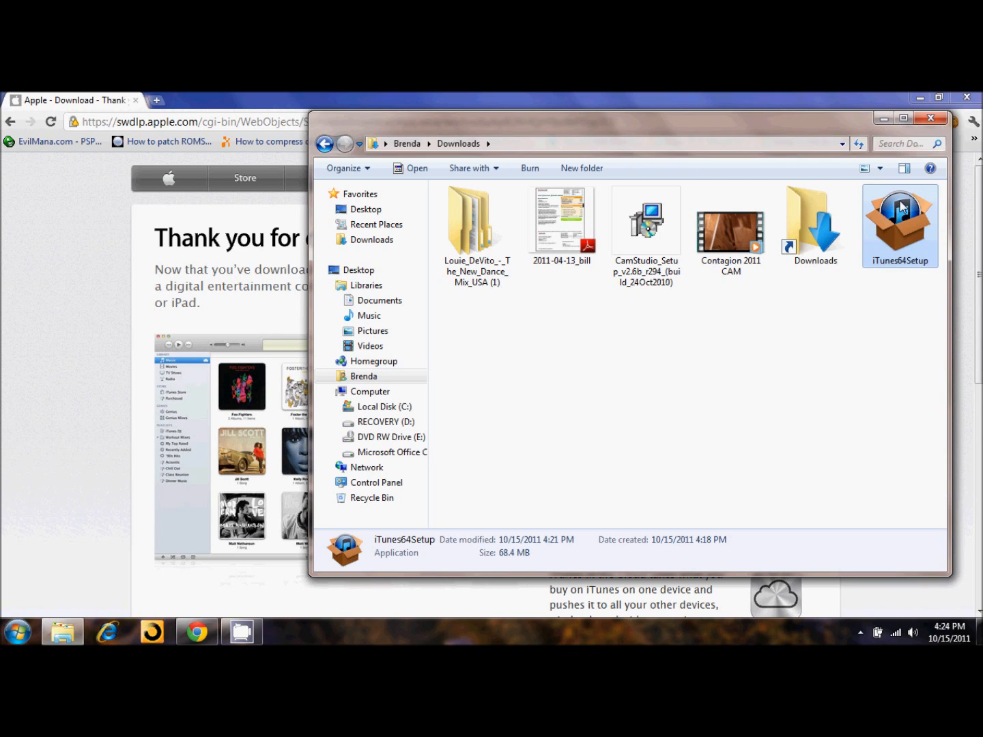
mouse_move(776, 126)
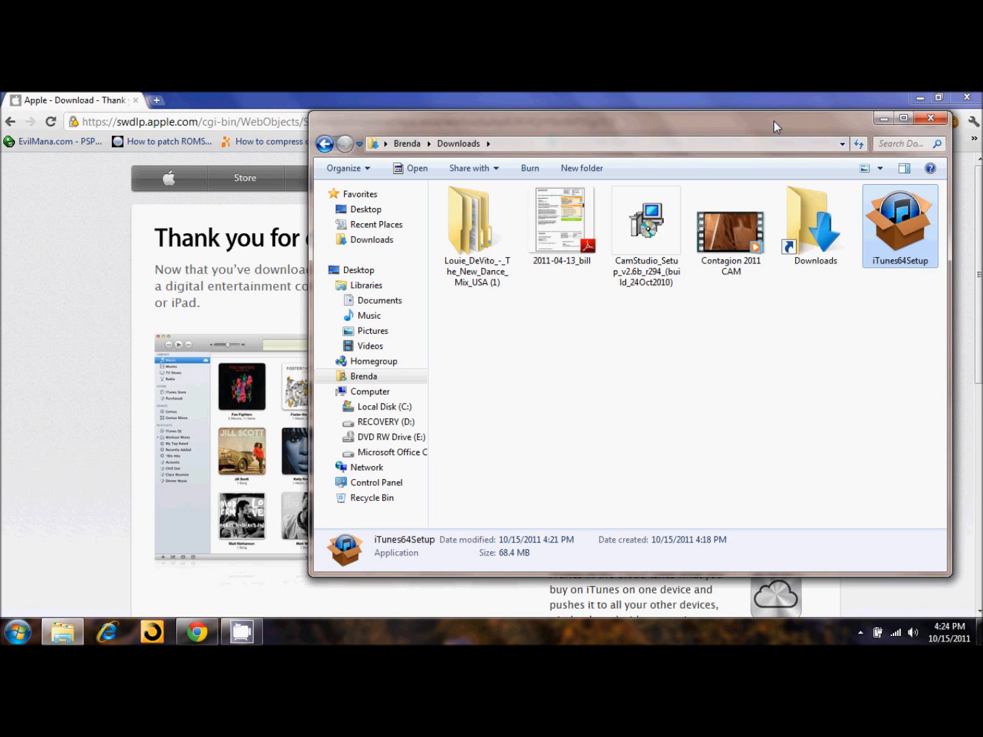
double_click(900, 225)
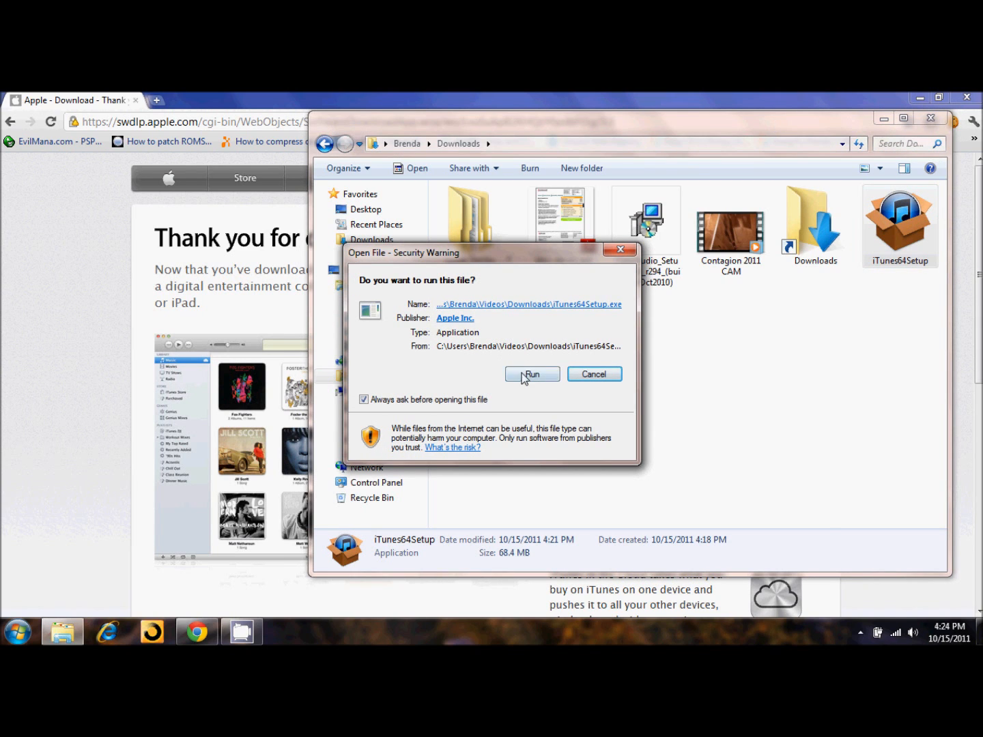
click(532, 374)
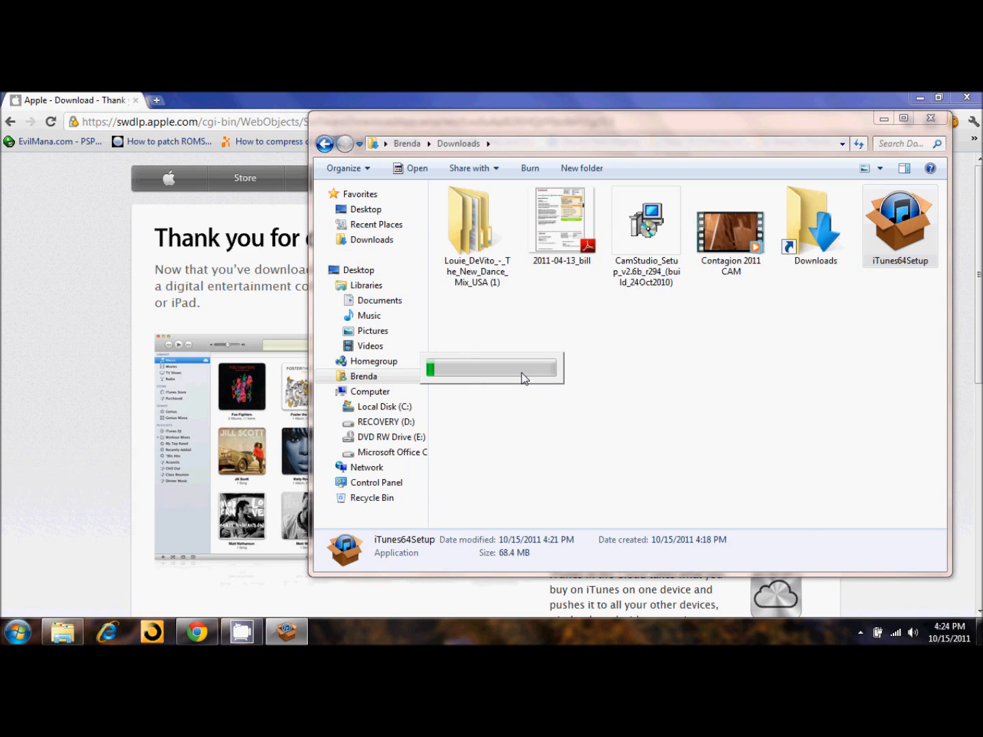
click(899, 222)
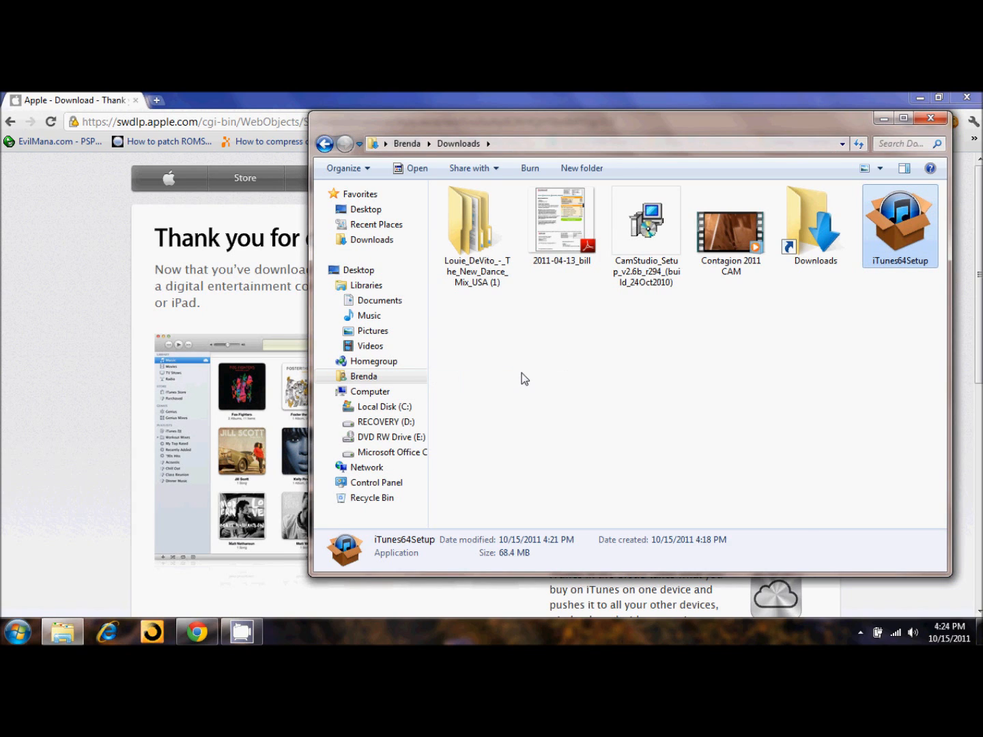
double_click(900, 224)
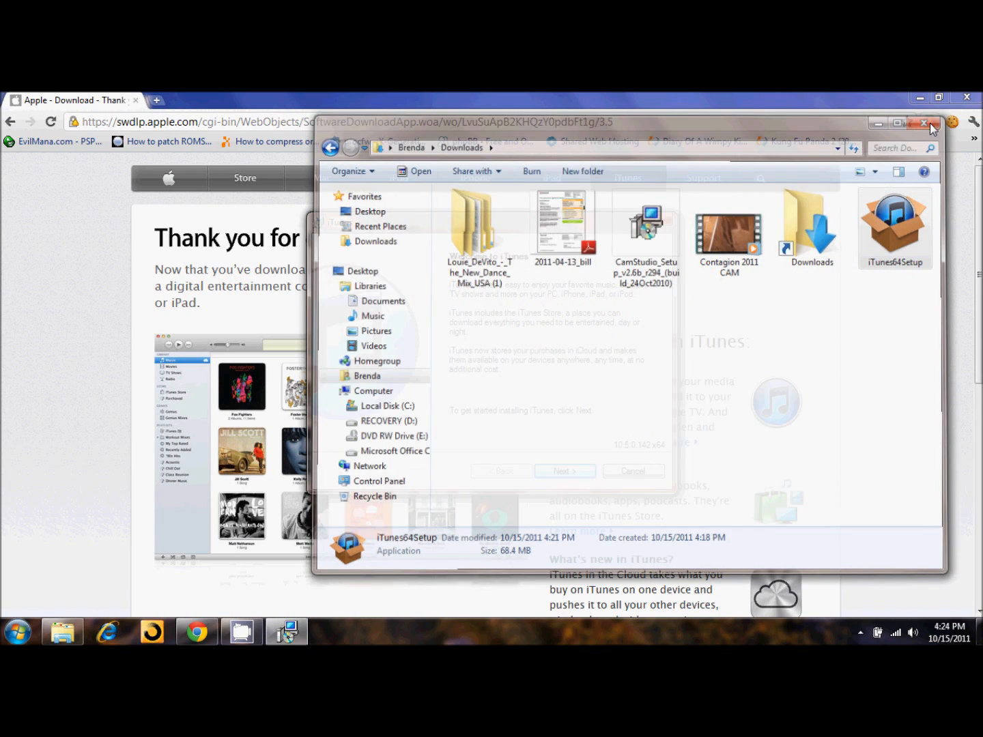
Step: Close Explorer, untick default audio player and automatic updates, and start installing iTunes
click(922, 123)
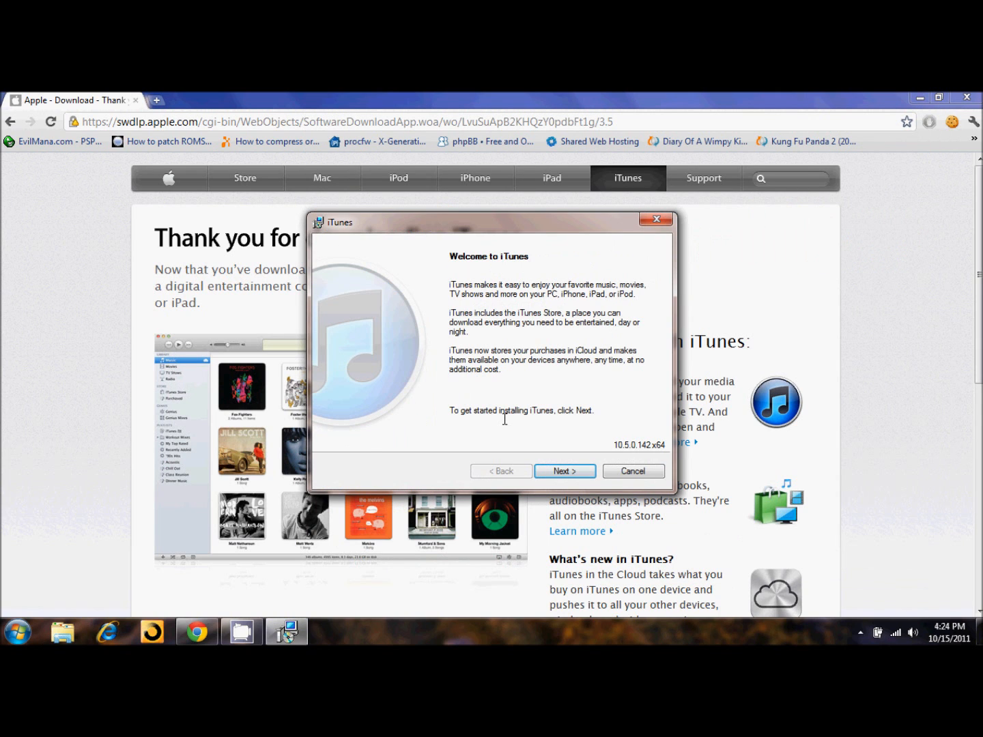
click(564, 471)
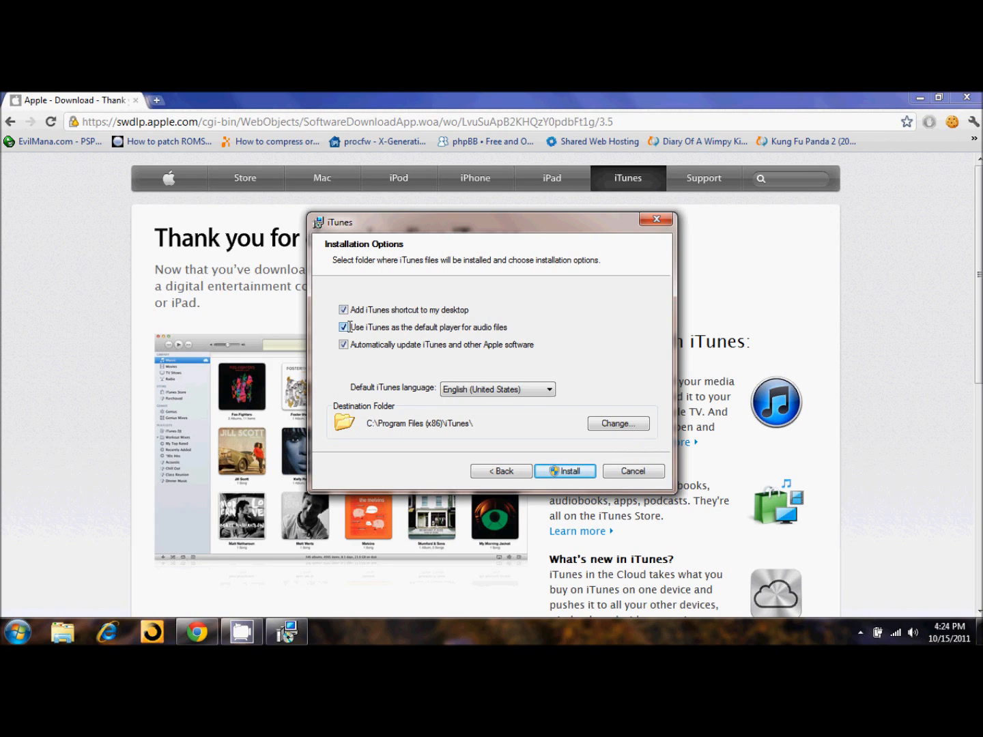
click(344, 327)
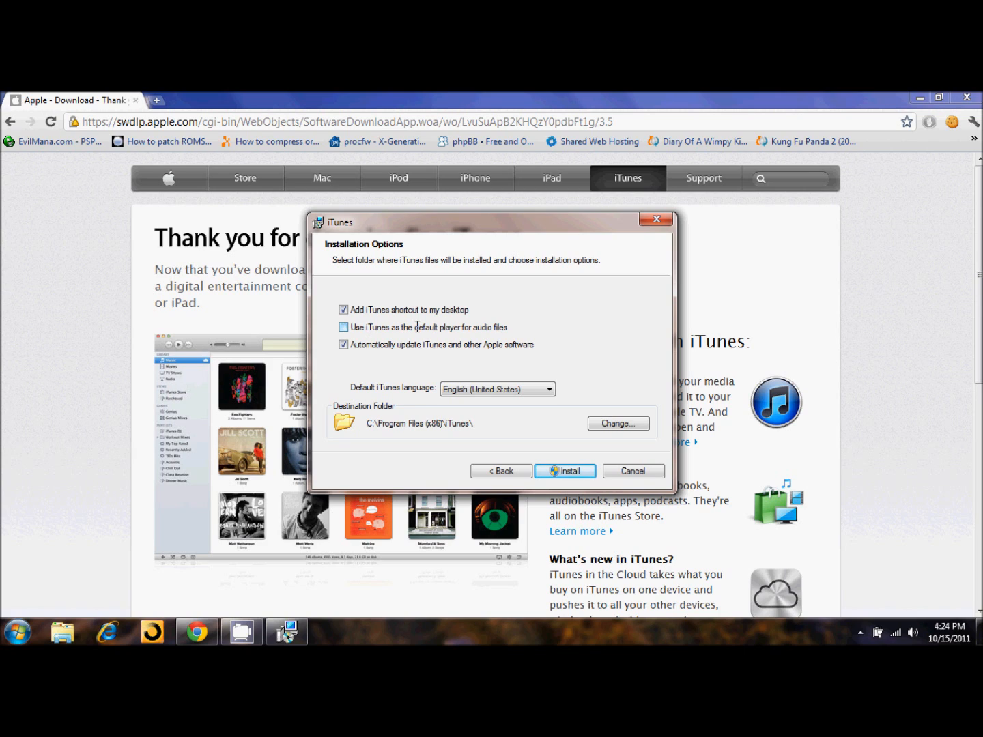
click(343, 327)
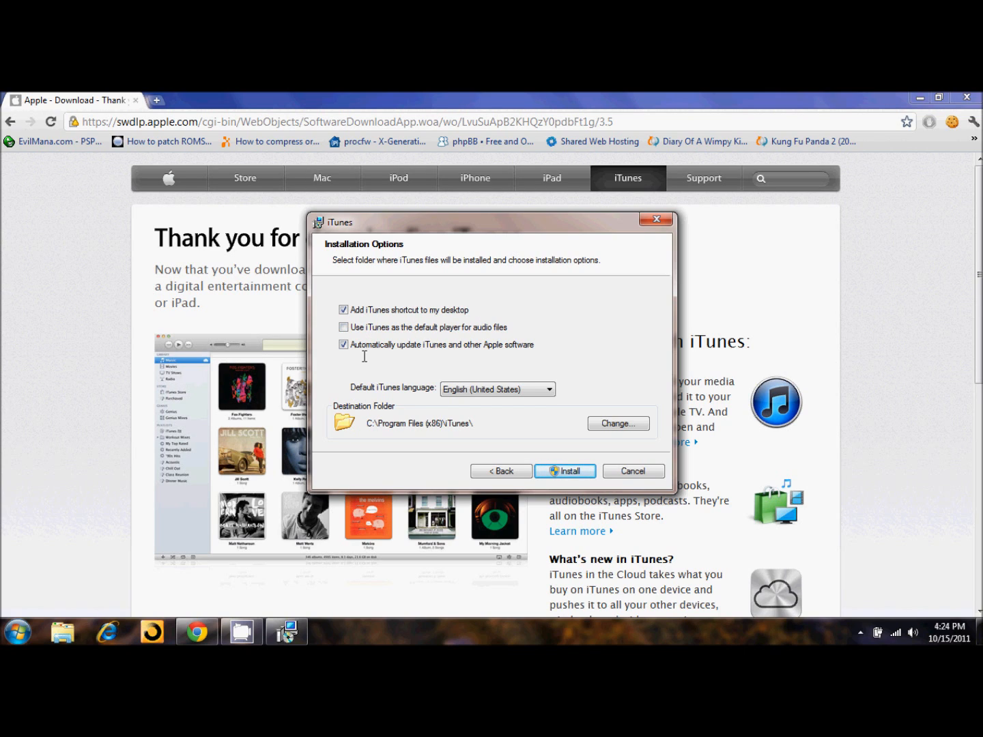
mouse_move(443, 339)
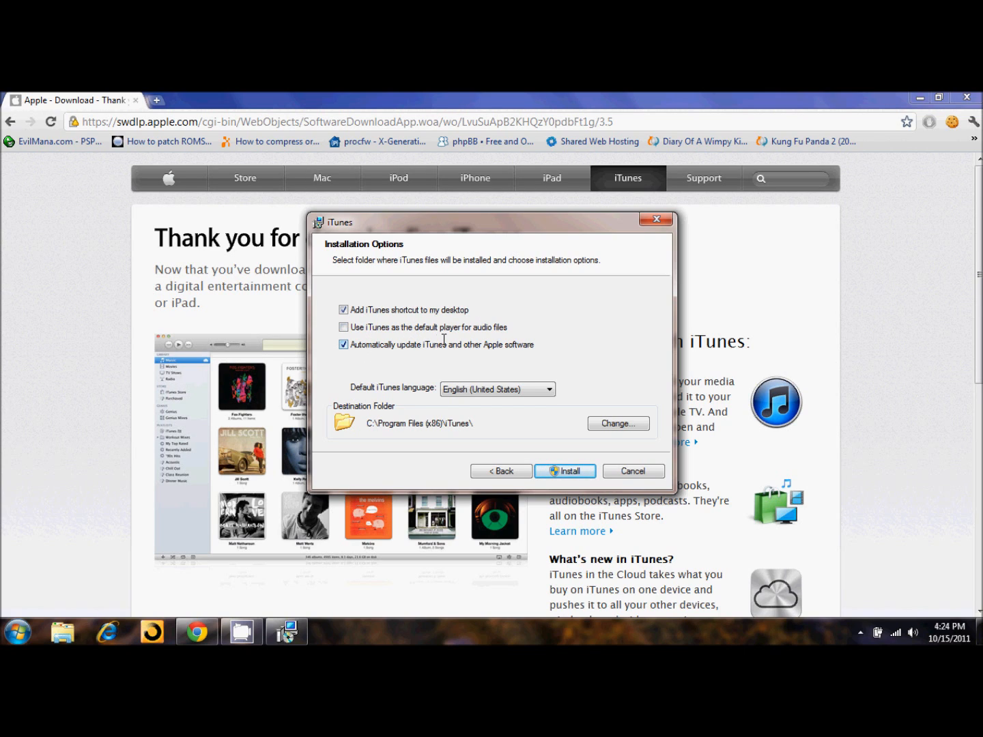
click(343, 344)
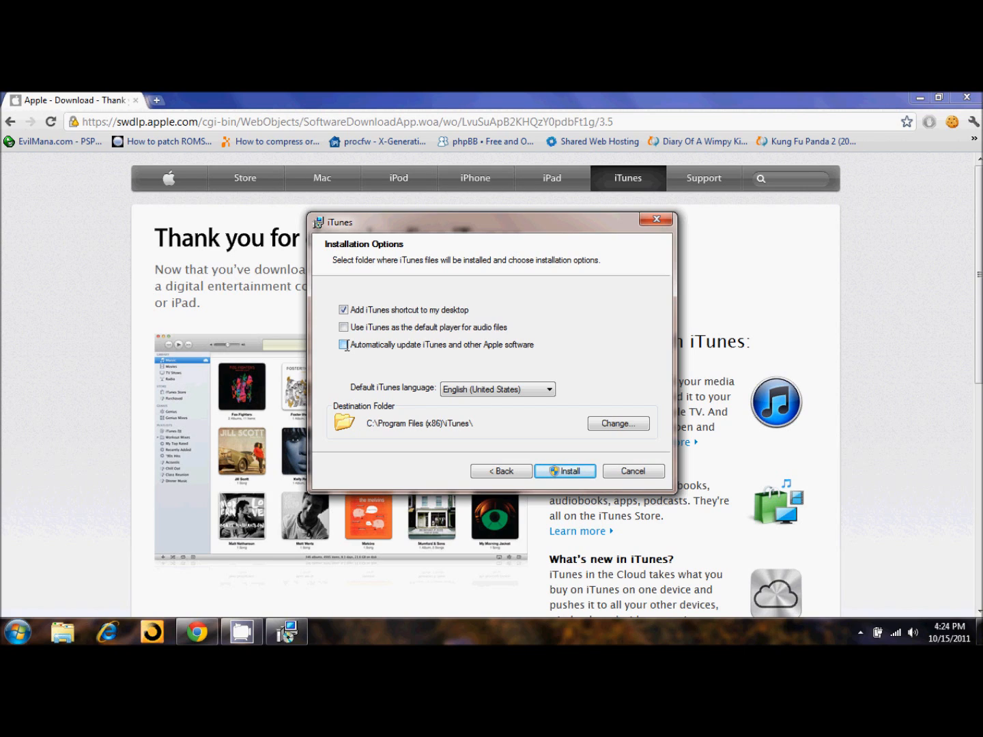
click(343, 345)
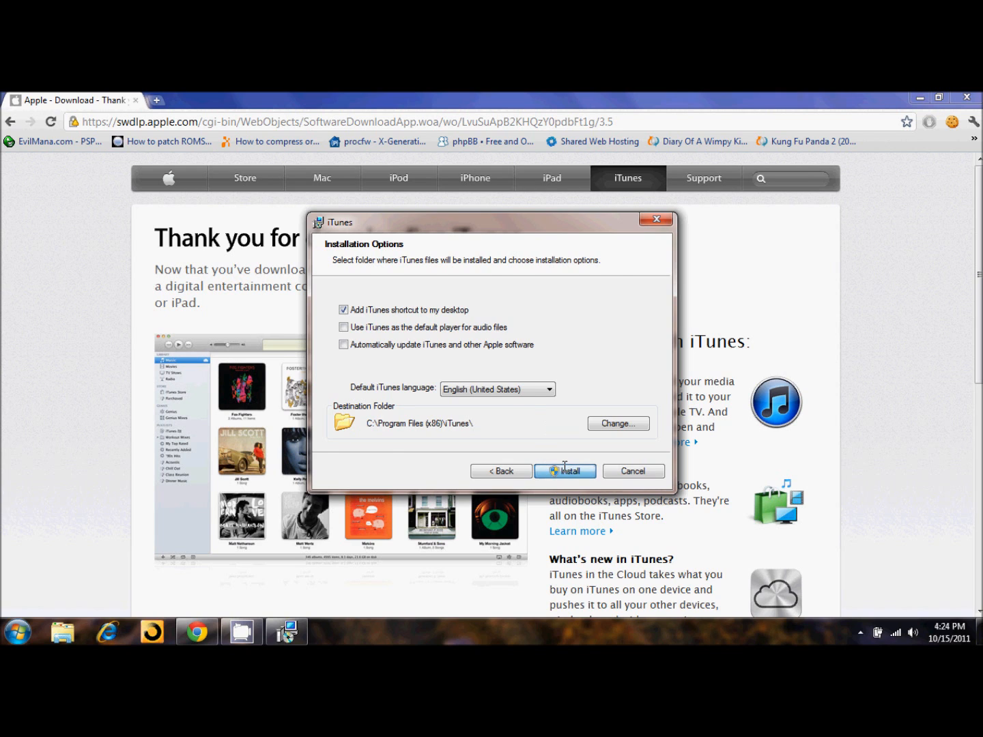
click(564, 471)
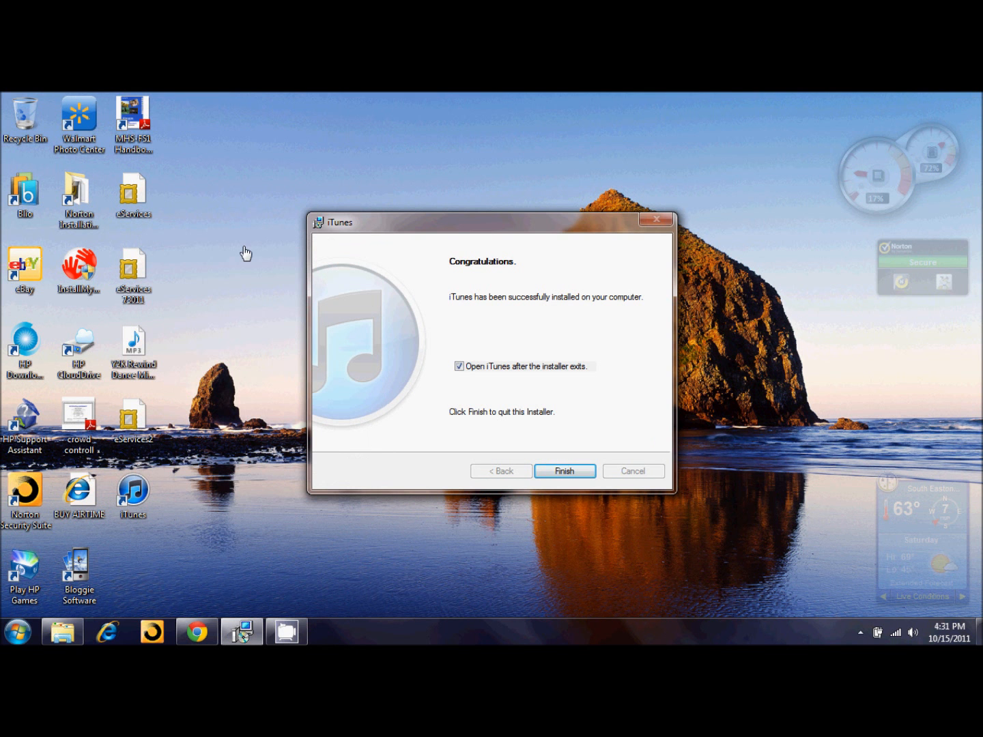
mouse_move(472, 304)
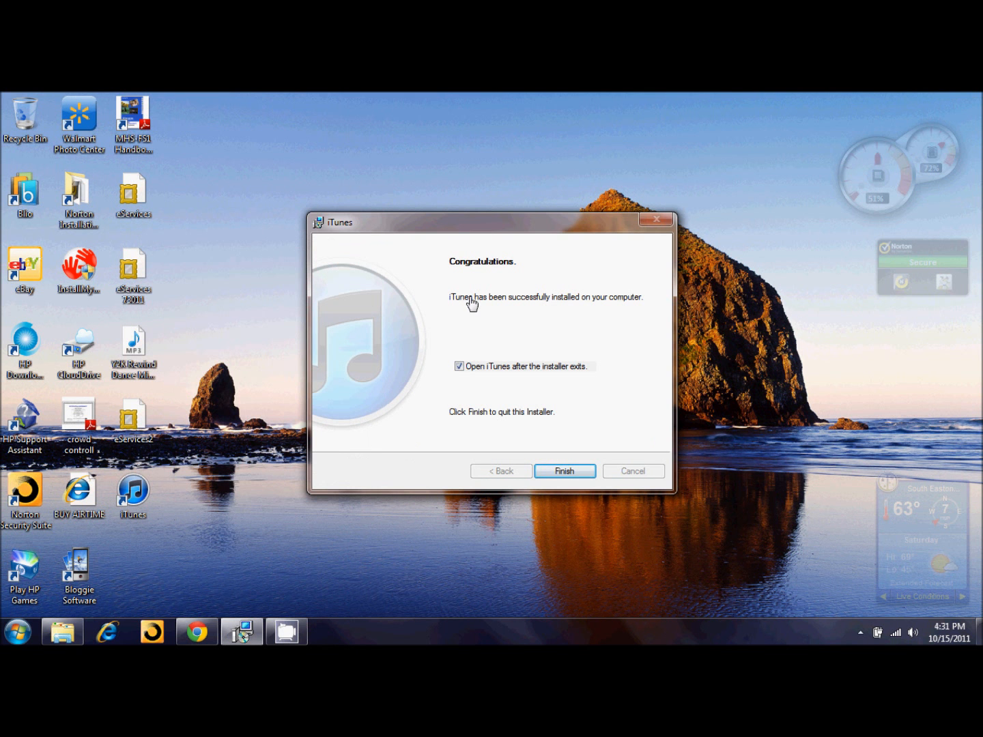
Step: Keep 'Open iTunes after the installer exits' checked and finish the installer
click(460, 366)
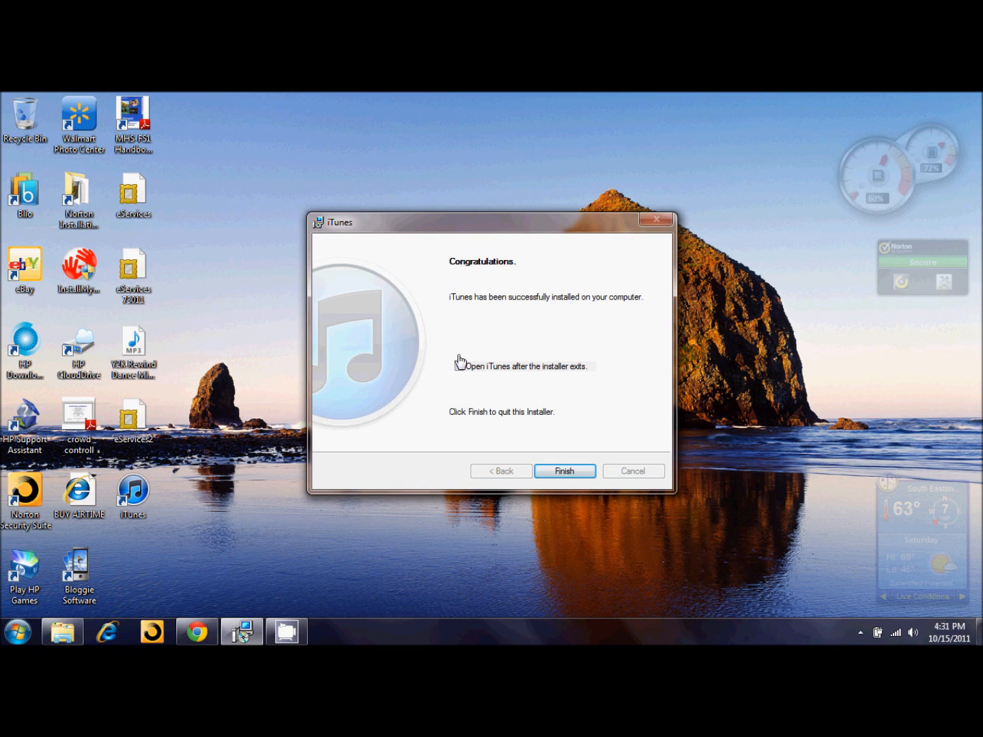
click(459, 366)
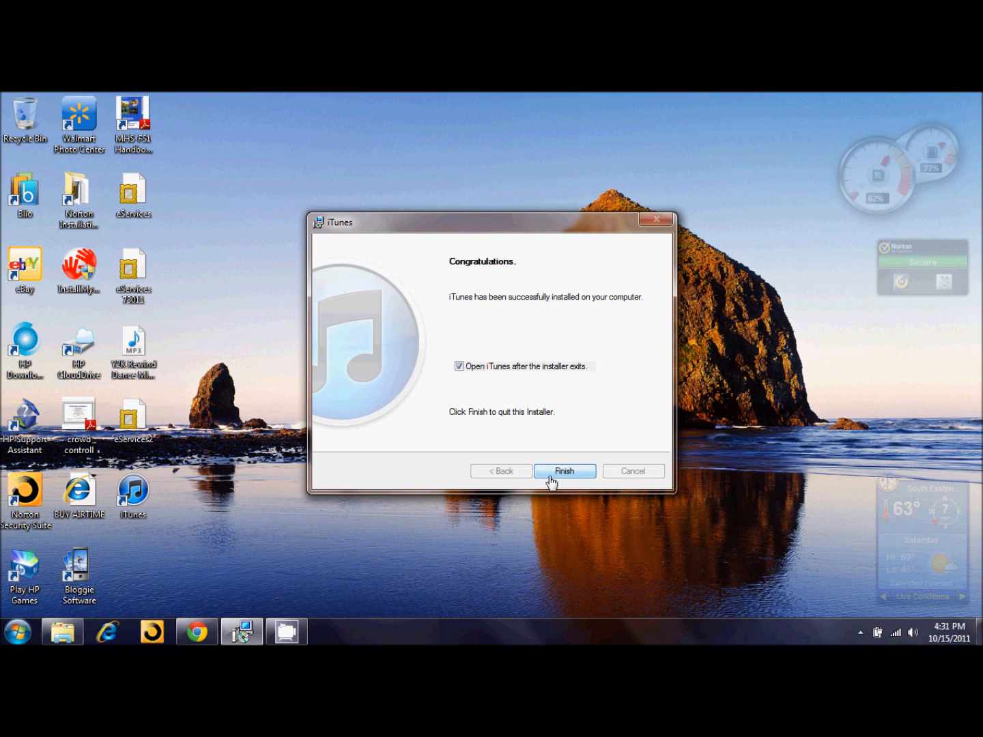
click(564, 470)
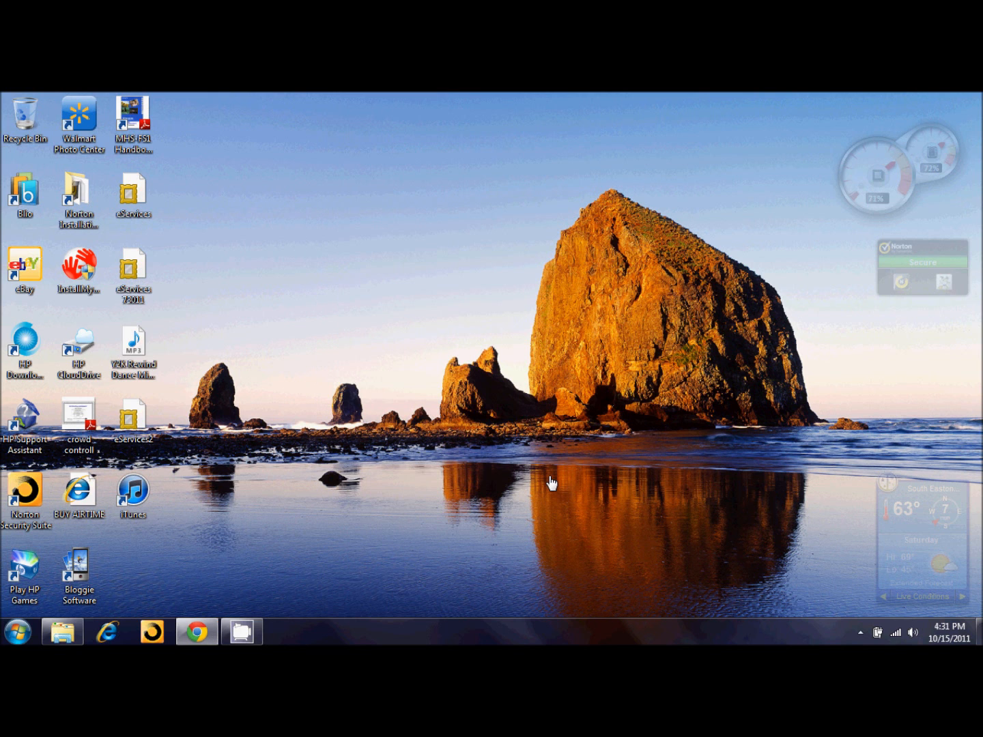
mouse_move(382, 294)
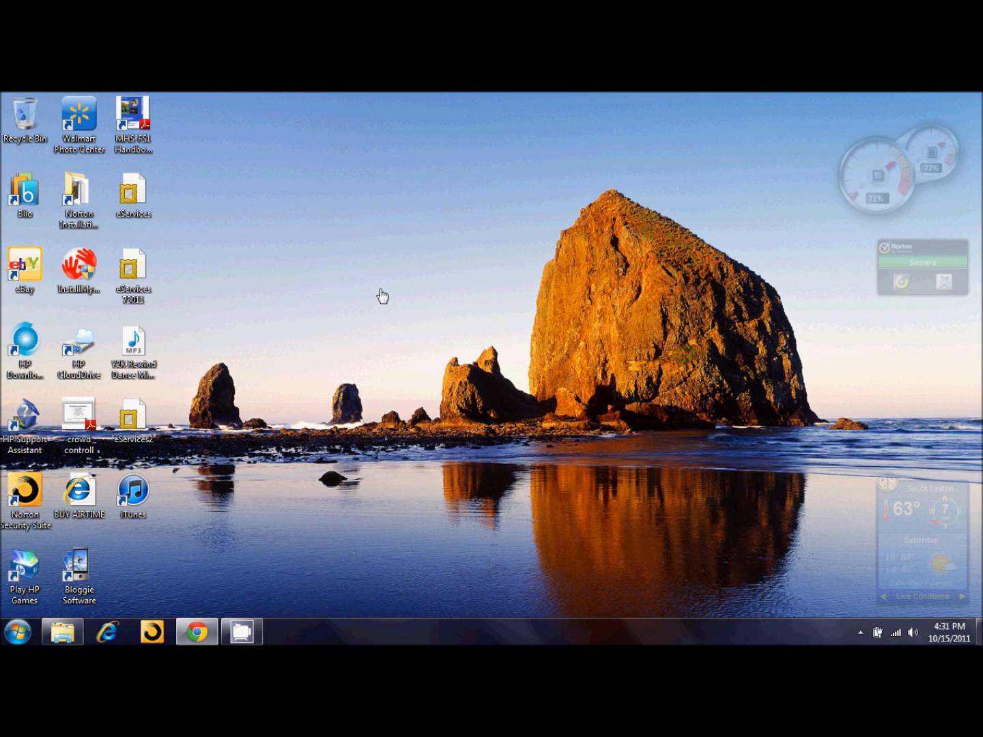
Step: Launch iTunes from its desktop icon and agree to the software license agreement
double_click(133, 495)
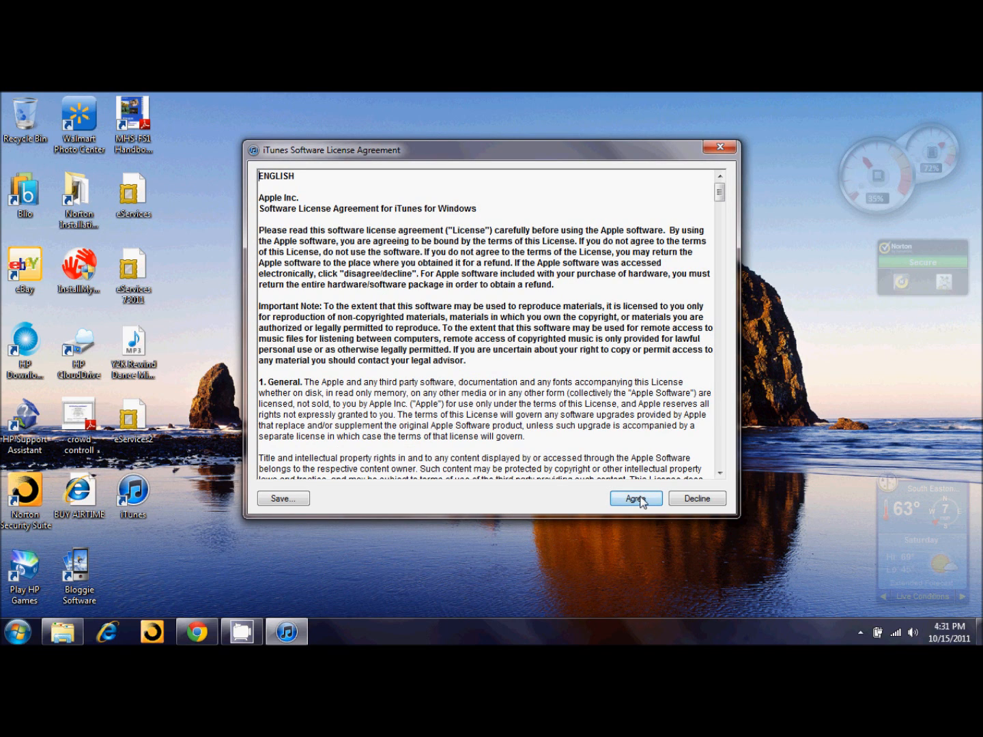
click(634, 498)
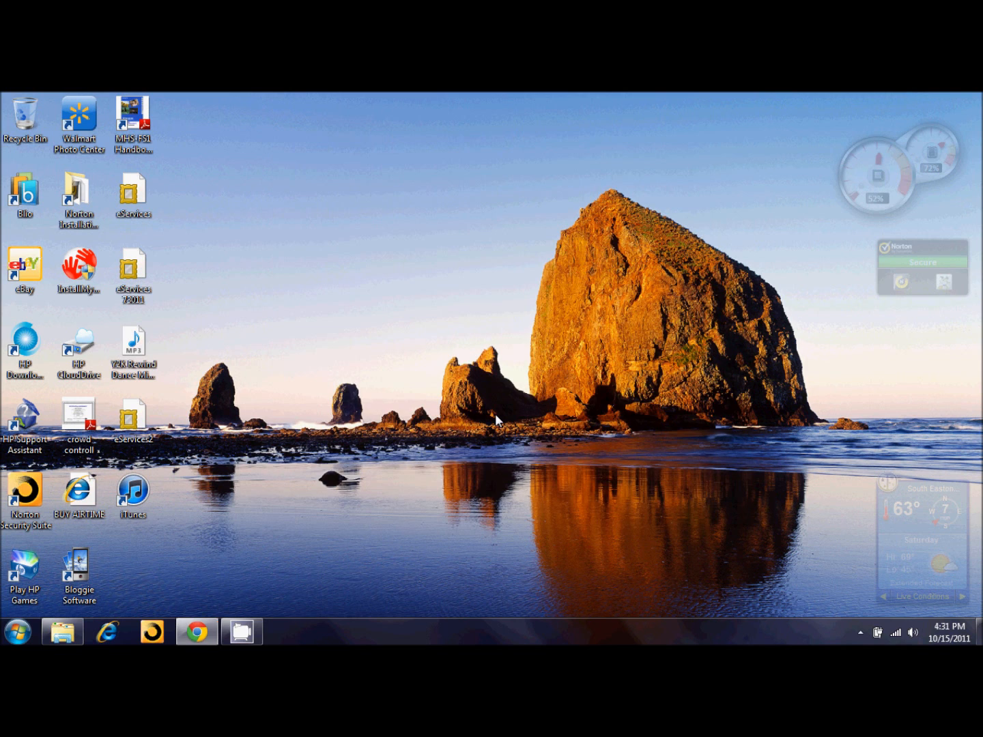
mouse_move(440, 343)
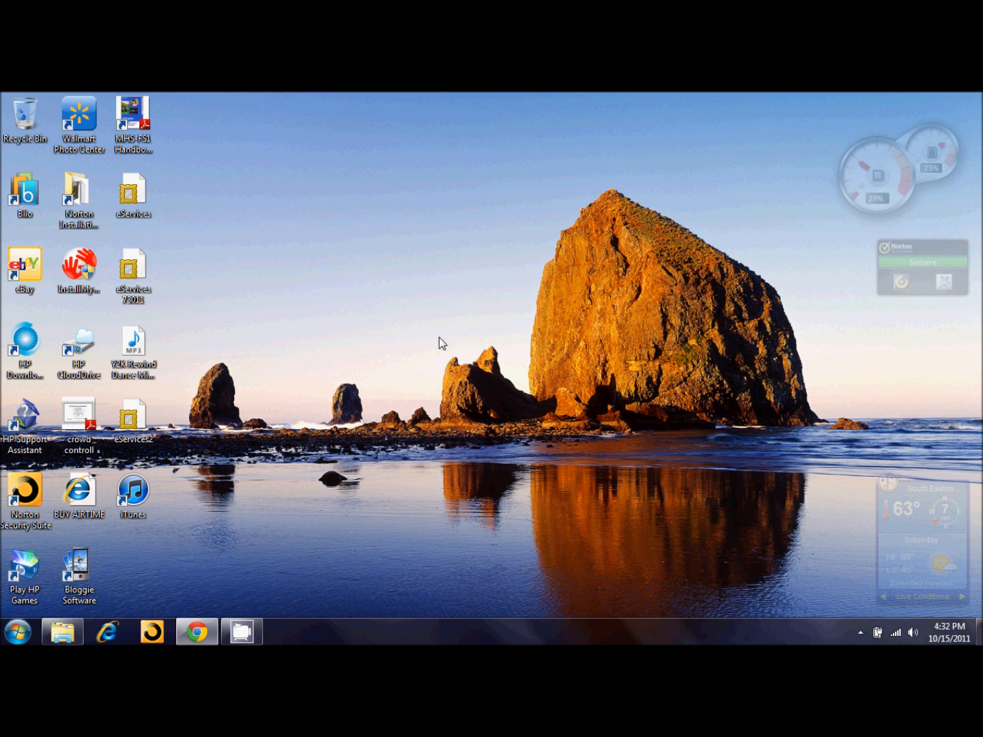
mouse_move(387, 516)
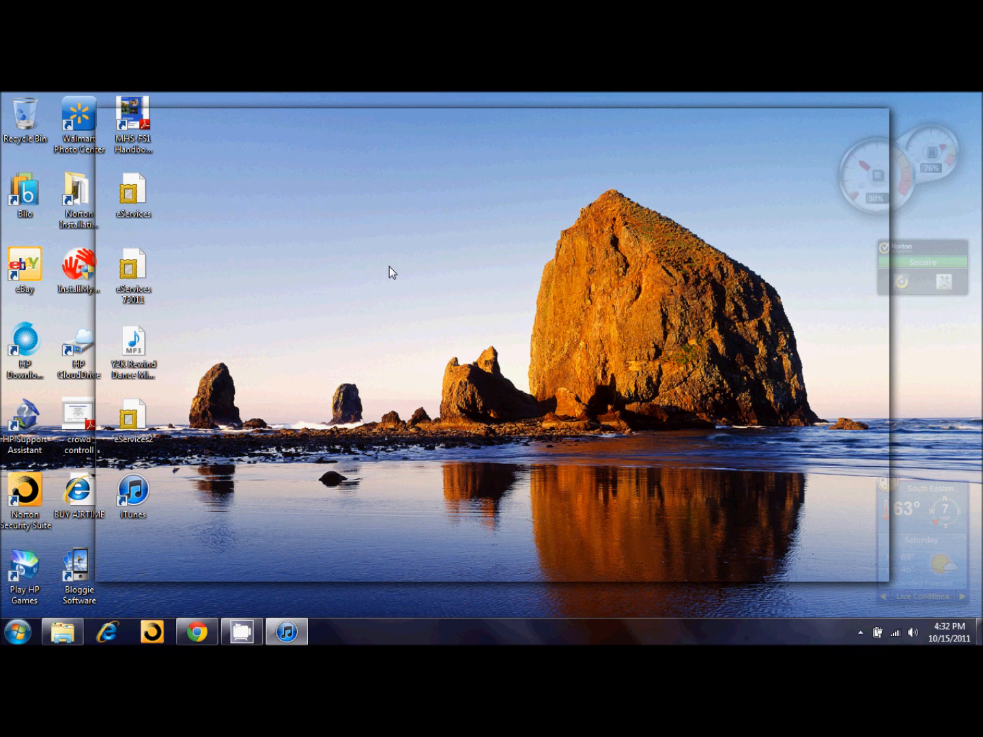
click(286, 630)
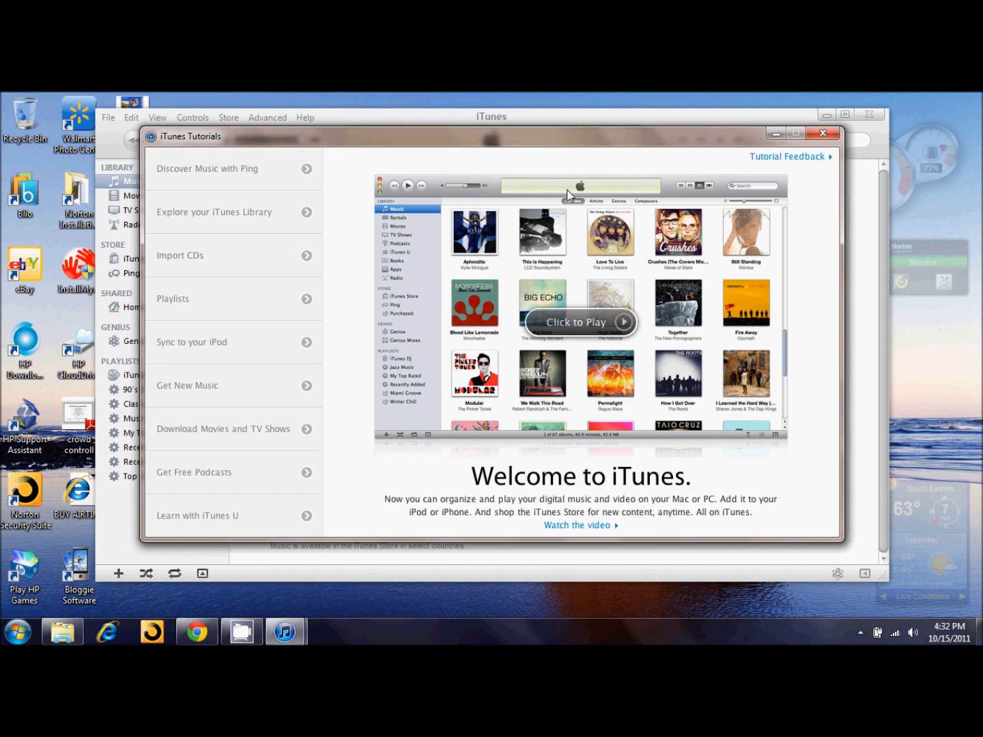
mouse_move(804, 277)
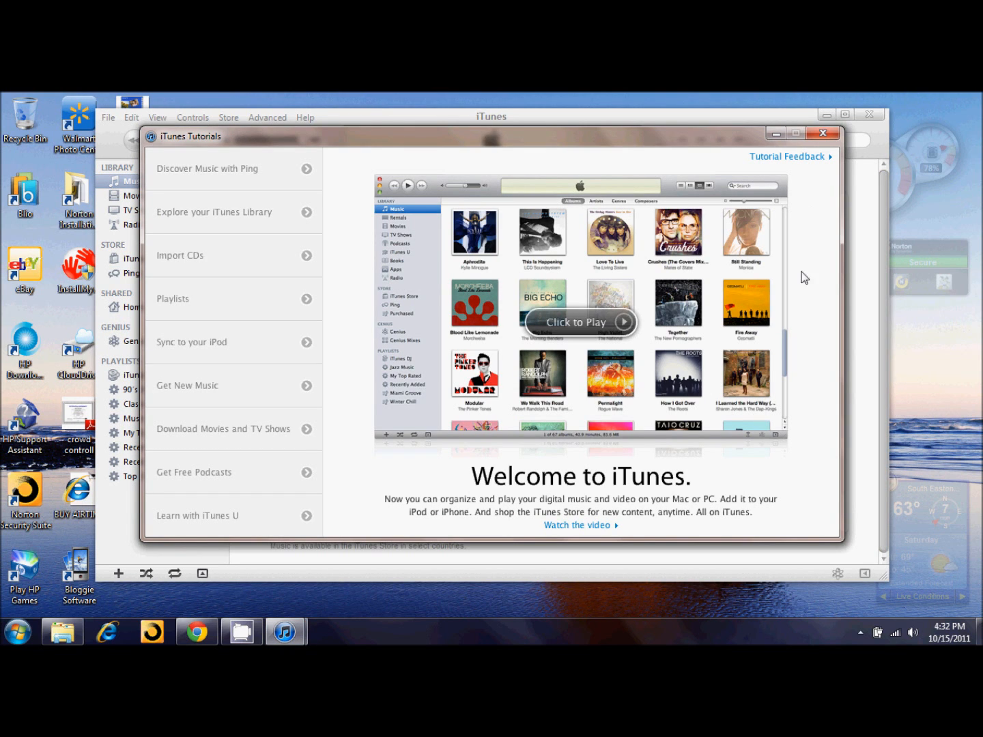
mouse_move(447, 529)
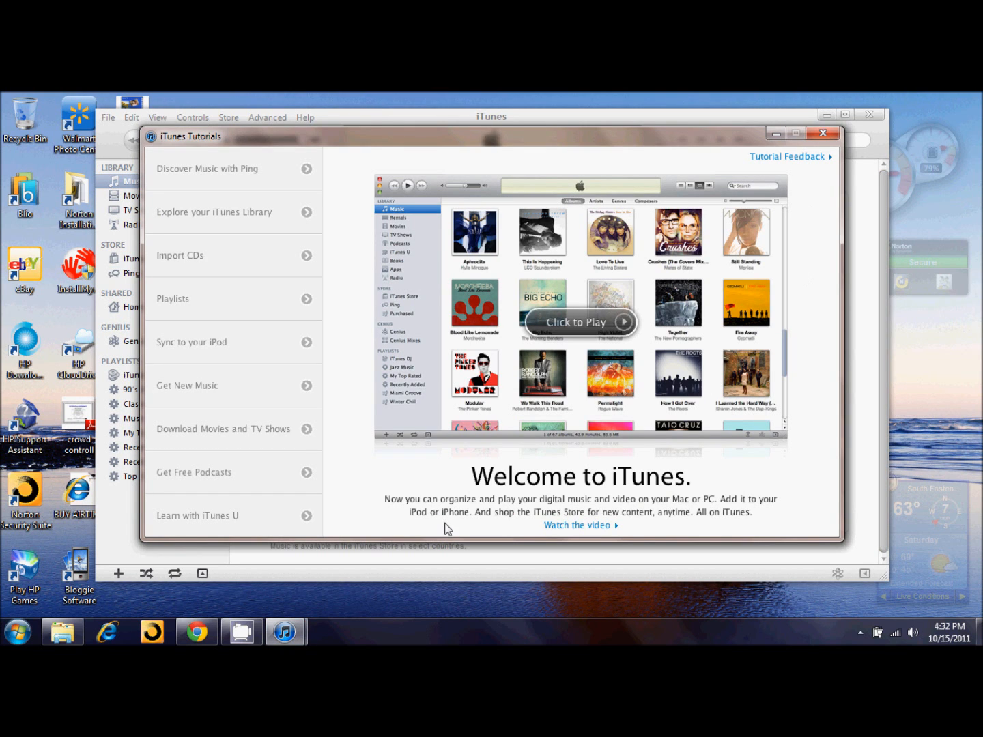
mouse_move(544, 446)
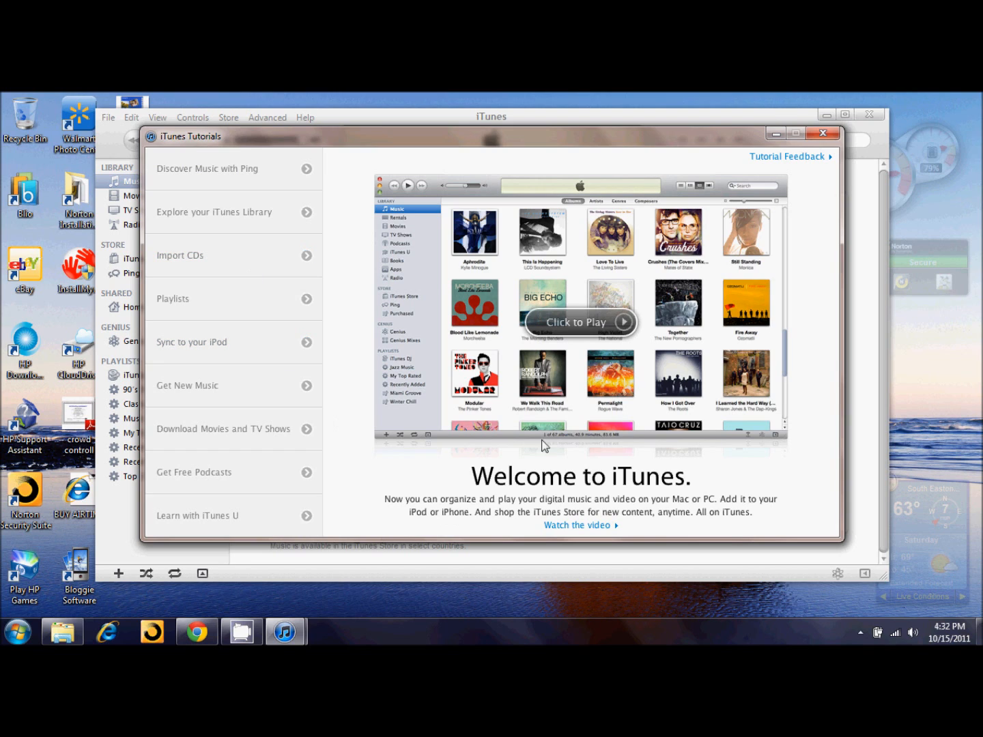
mouse_move(413, 354)
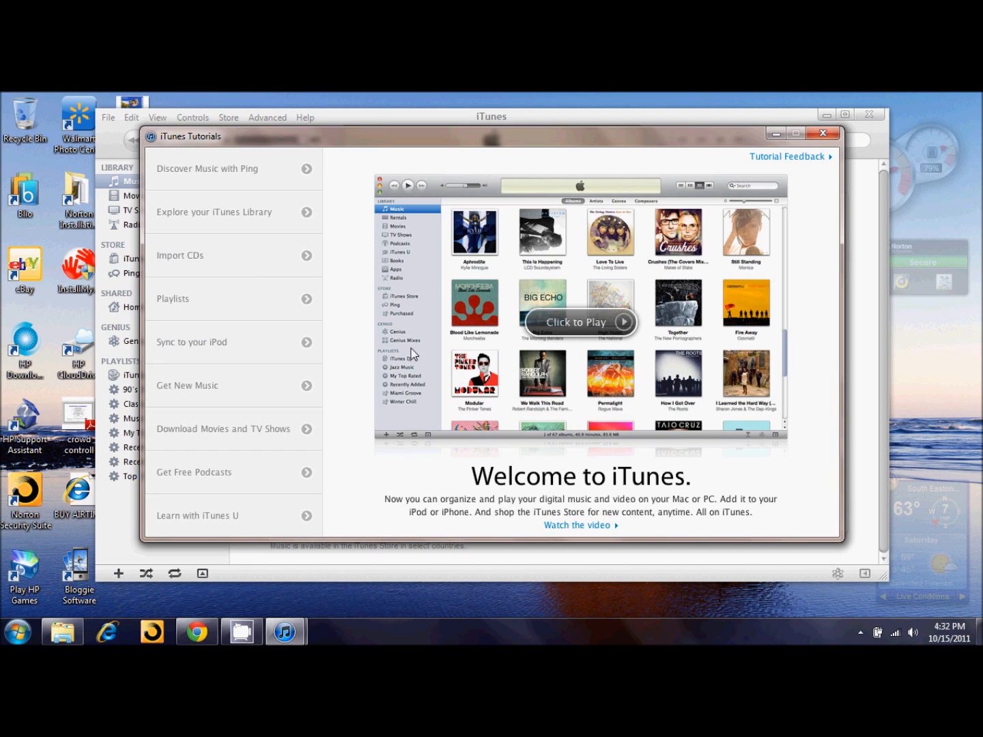
mouse_move(481, 483)
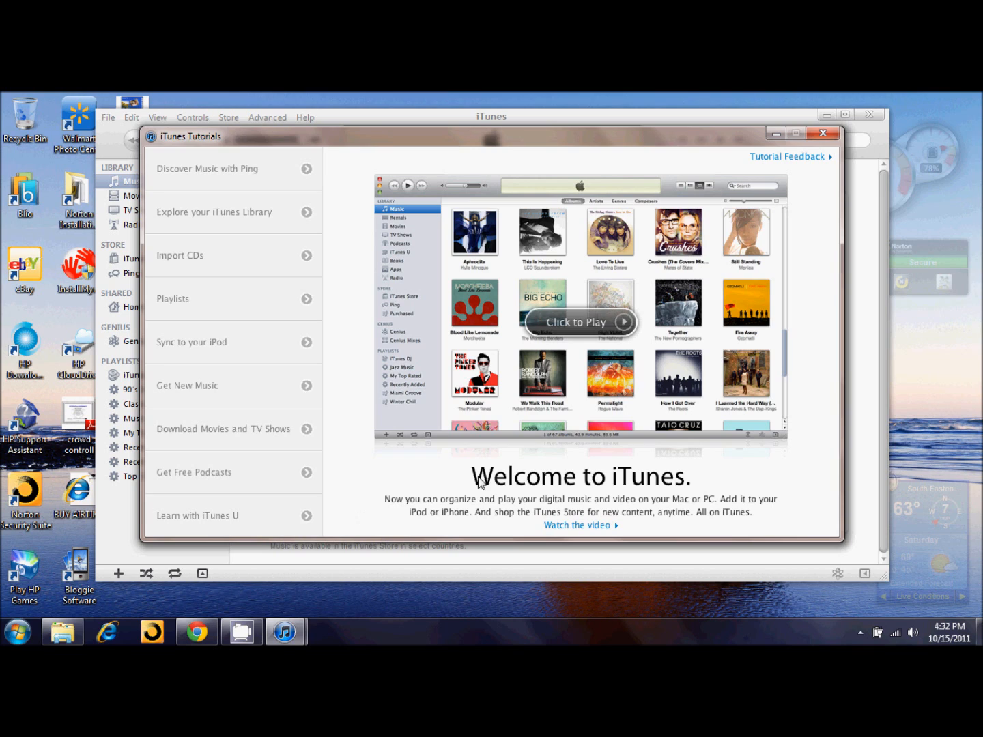
mouse_move(520, 488)
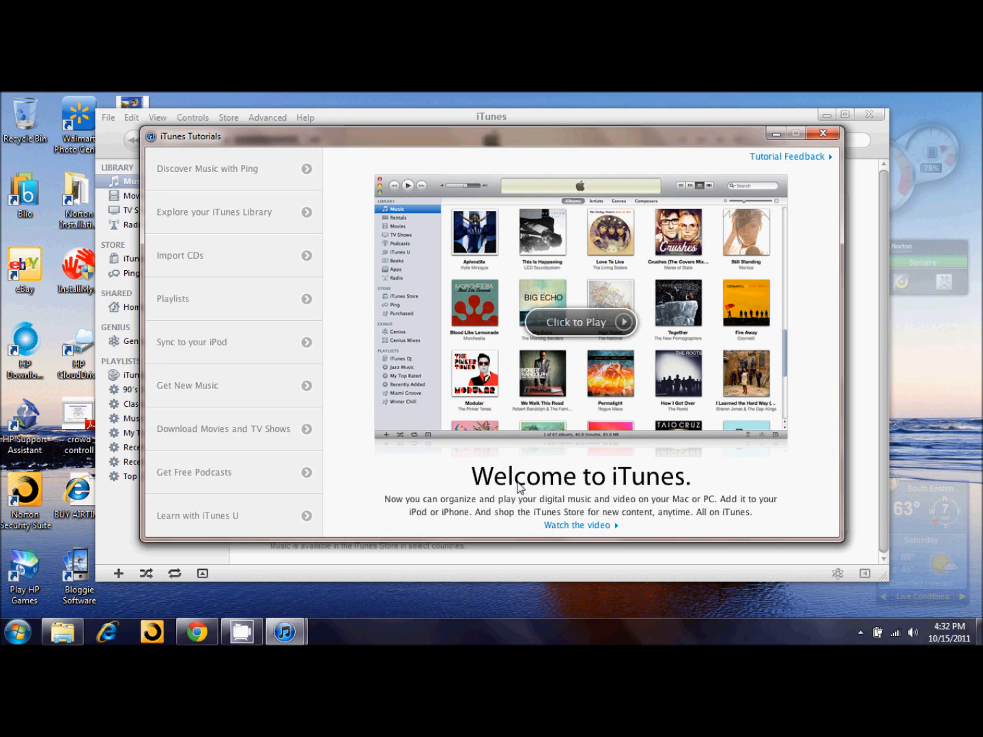
mouse_move(742, 126)
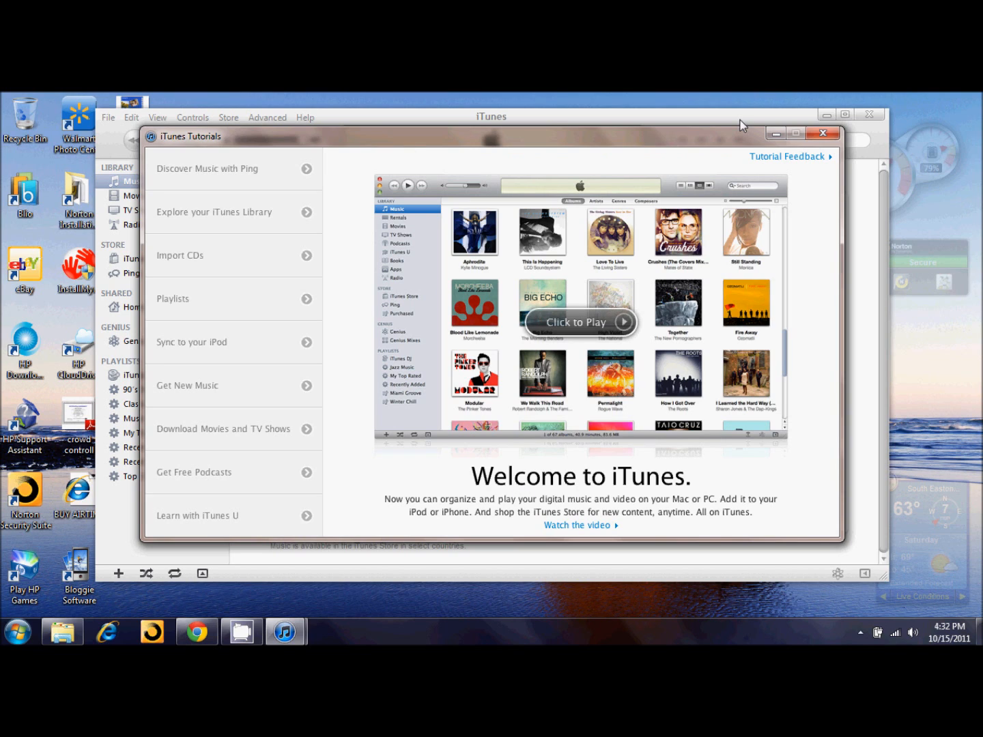
mouse_move(823, 133)
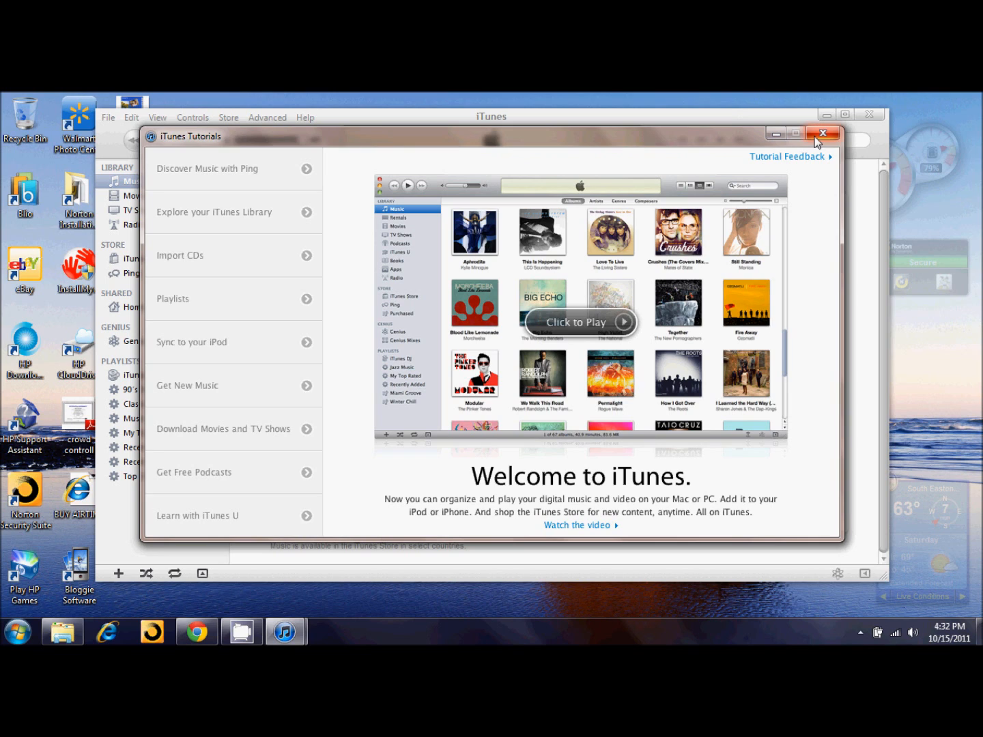
mouse_move(823, 142)
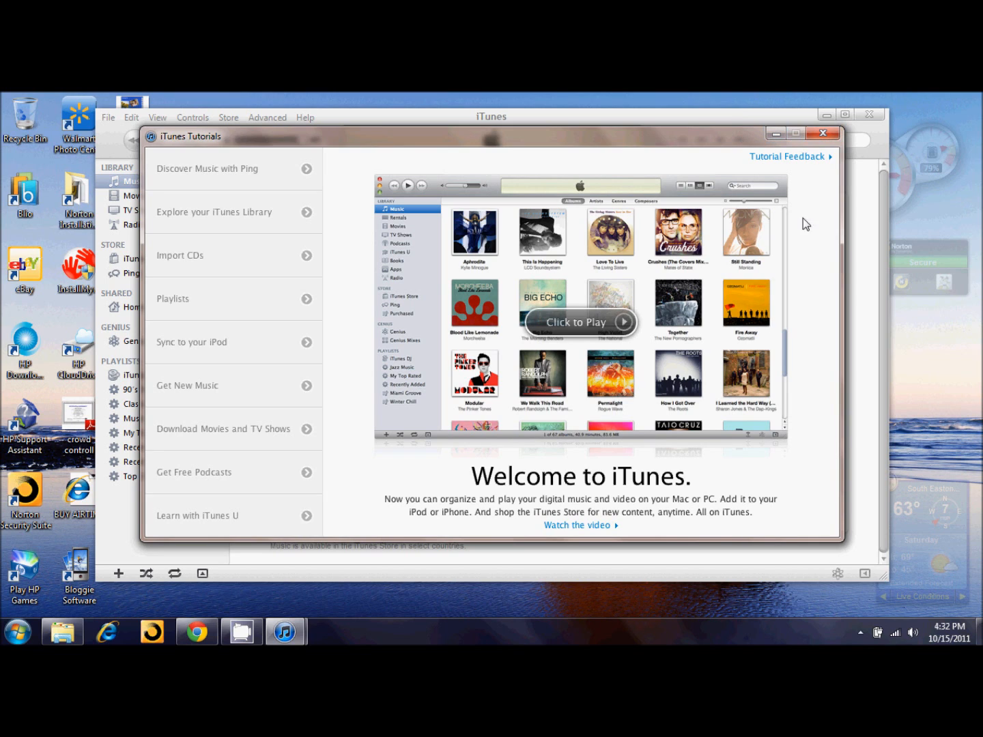
Step: Close the Tutorials window and browse iTunes Store, Music, Movies, then Radio
click(823, 132)
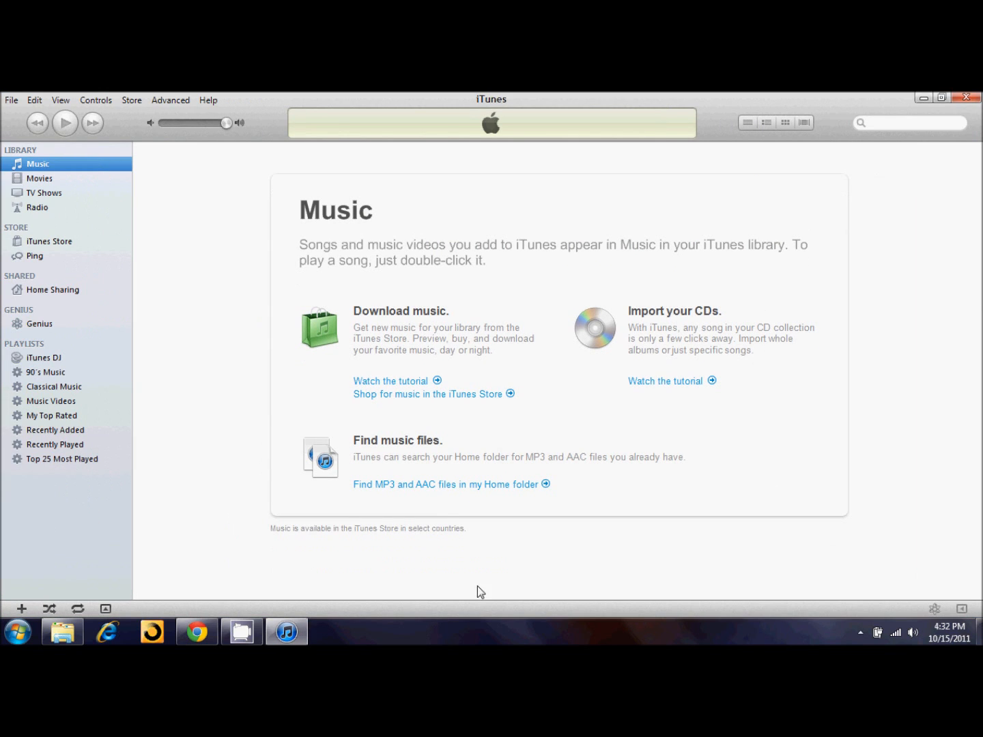
mouse_move(62, 250)
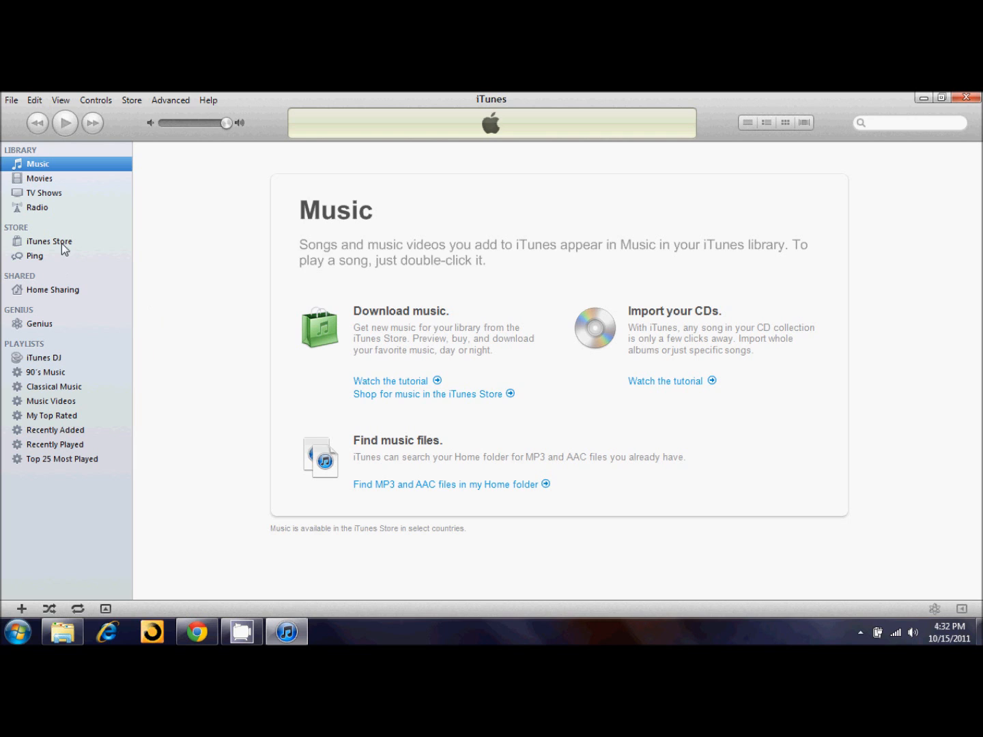
click(49, 241)
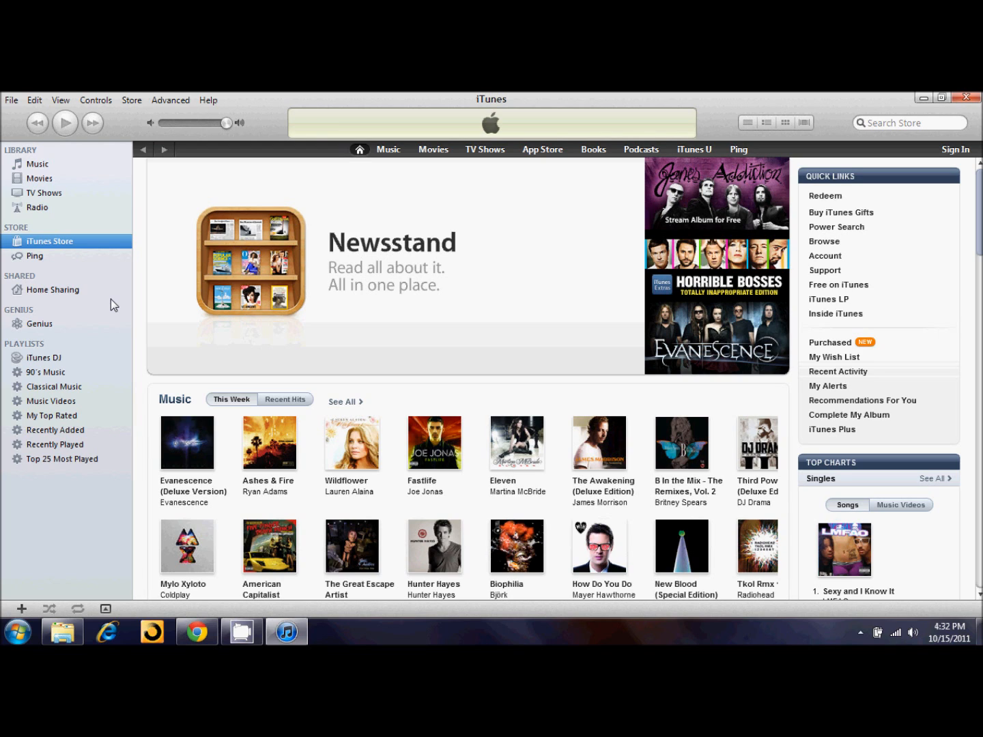
mouse_move(40, 314)
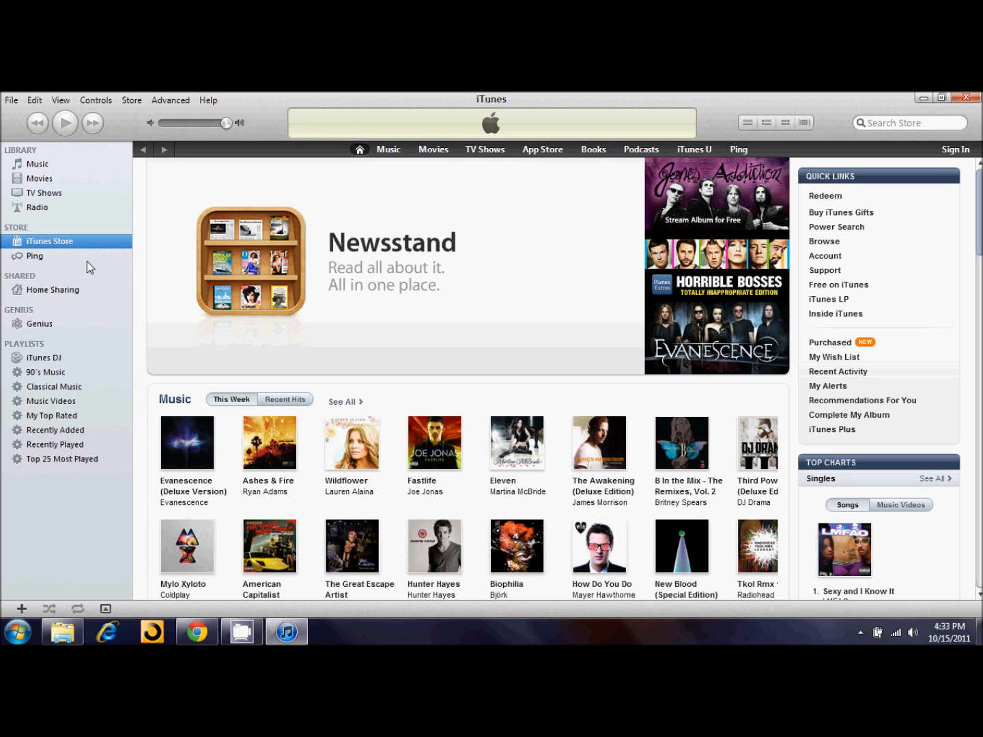
mouse_move(26, 178)
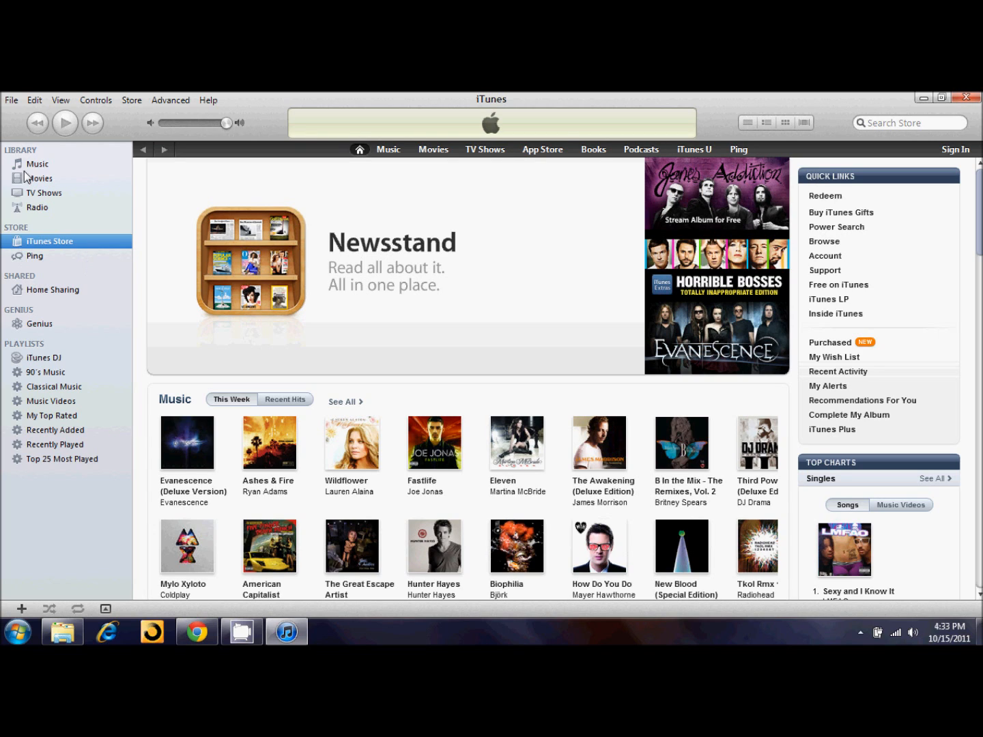
click(38, 163)
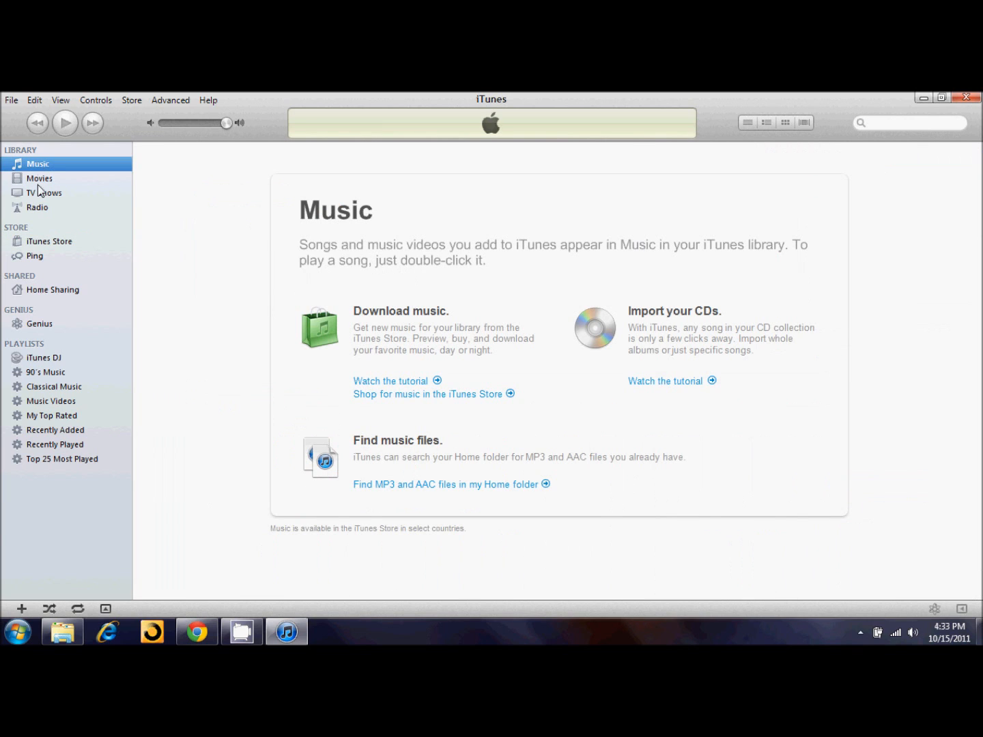
click(40, 178)
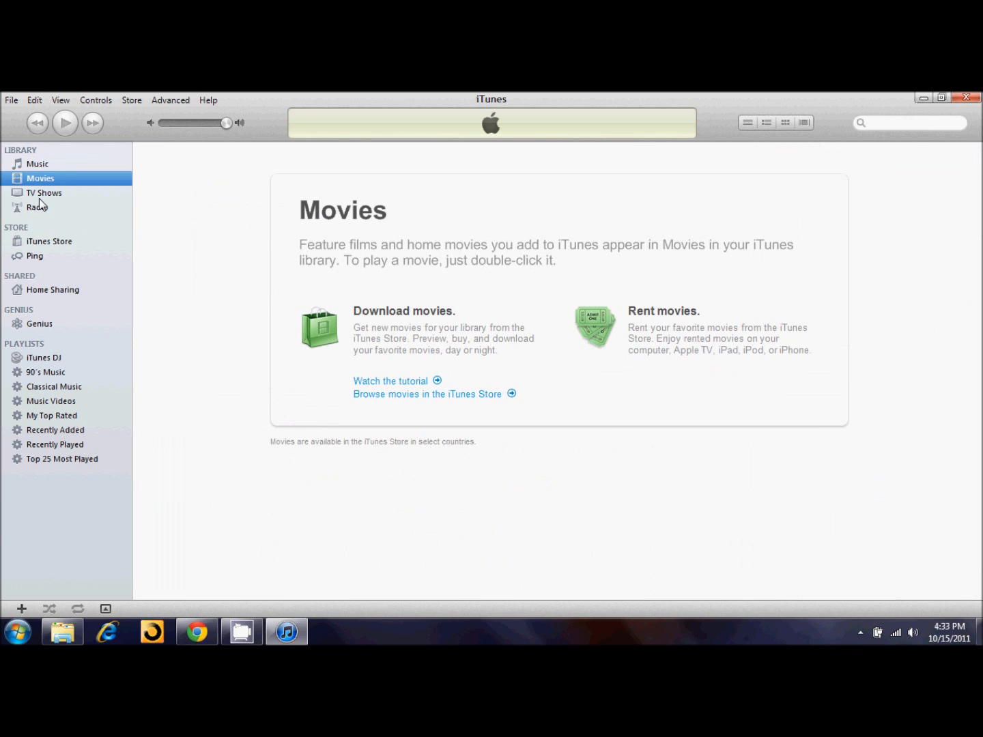
mouse_move(42, 193)
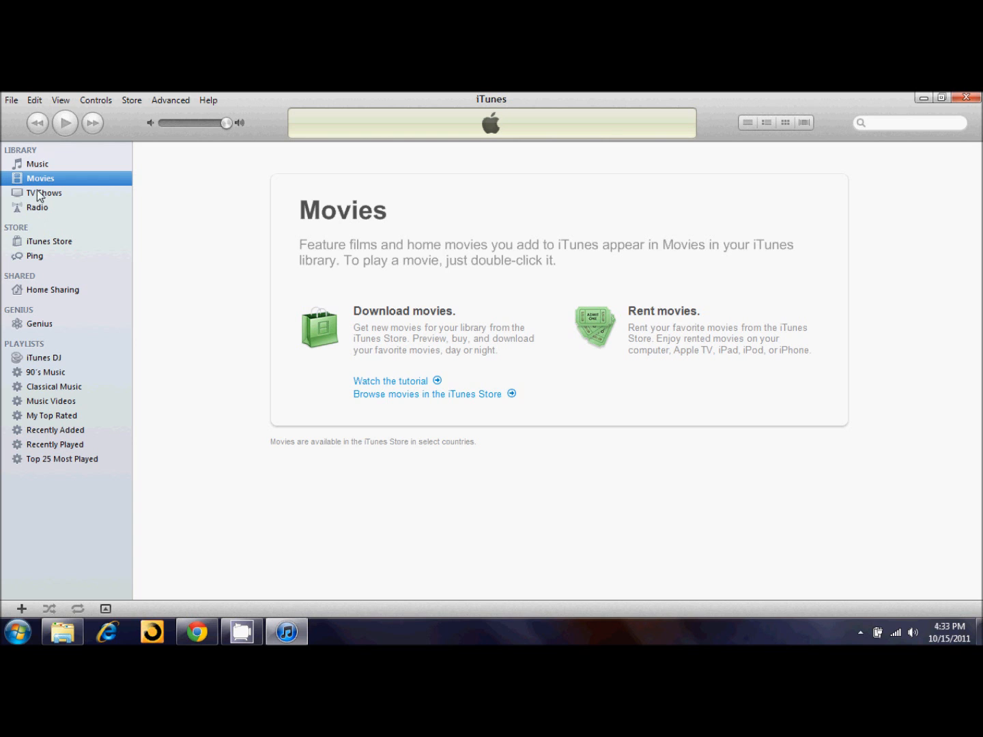
click(38, 208)
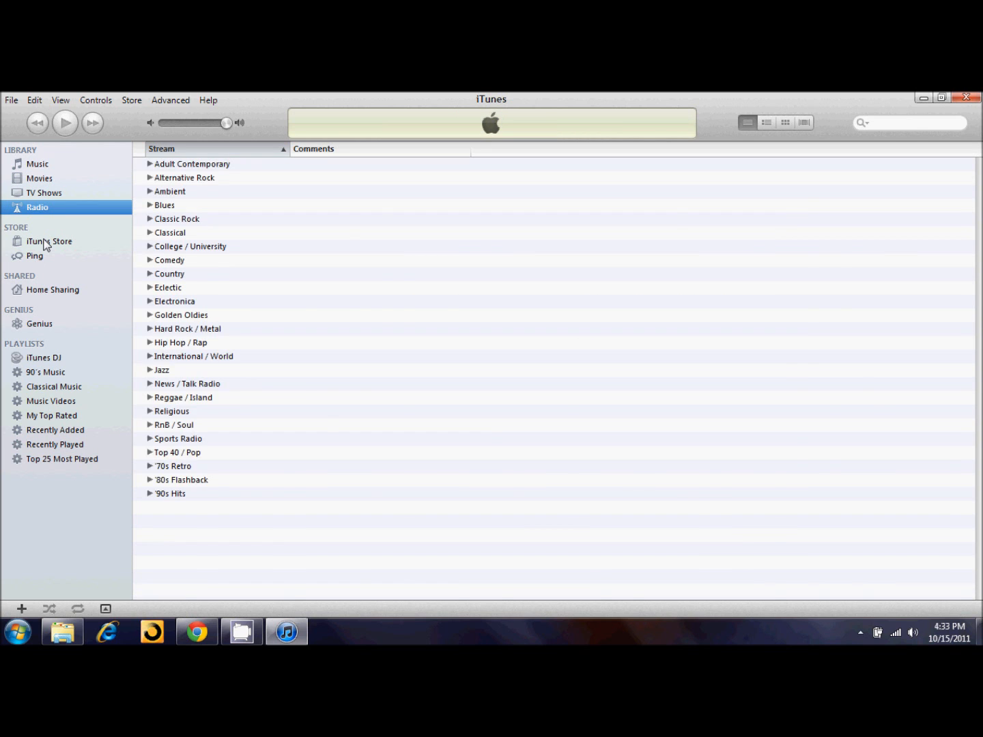
Step: Select iTunes Store under STORE to reload the store home page
click(49, 241)
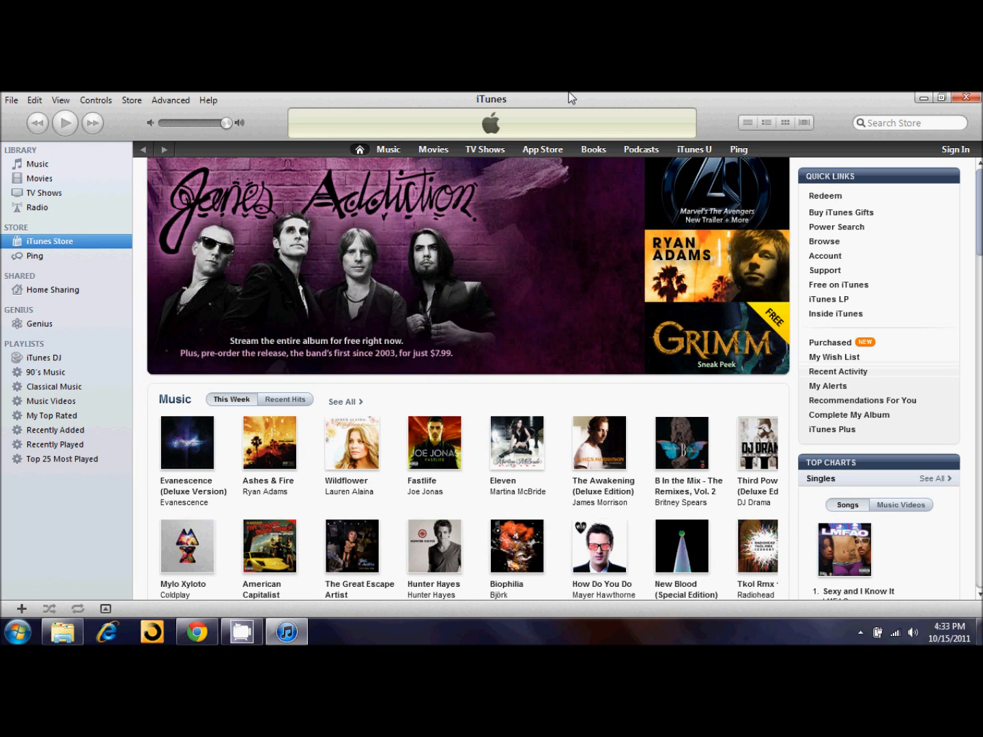
mouse_move(578, 97)
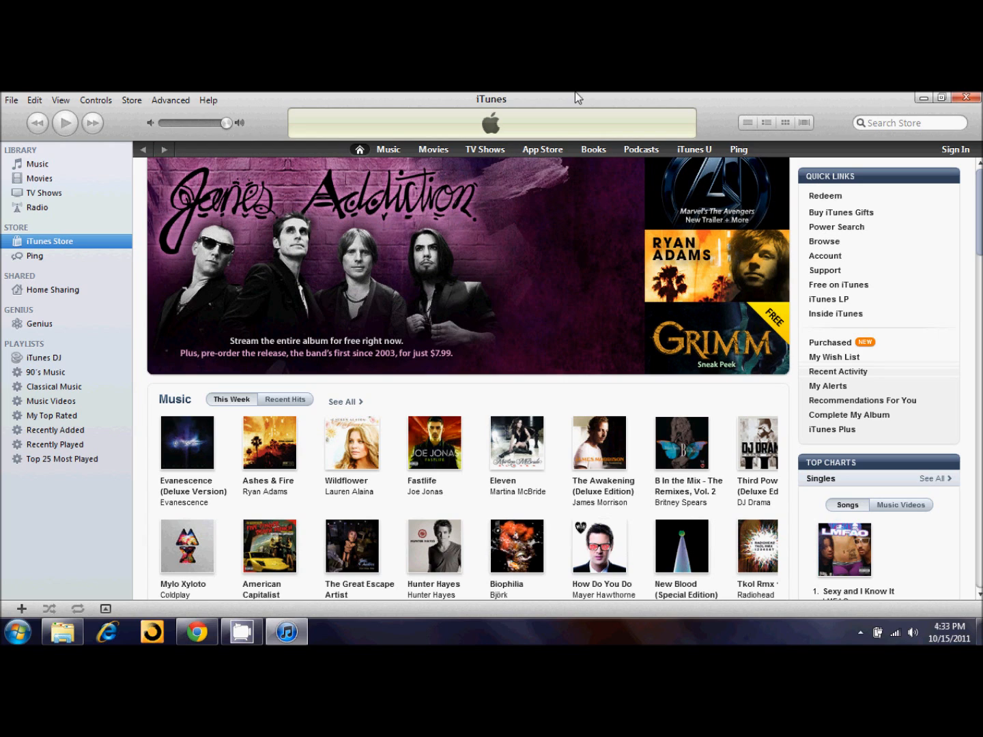
mouse_move(717, 99)
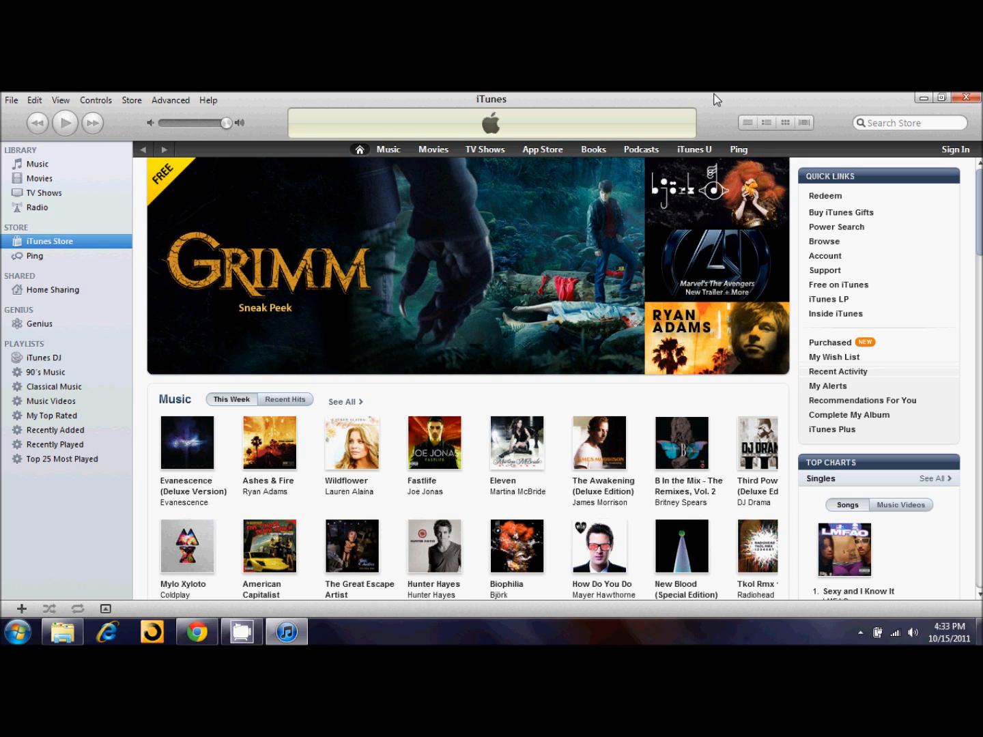
mouse_move(712, 100)
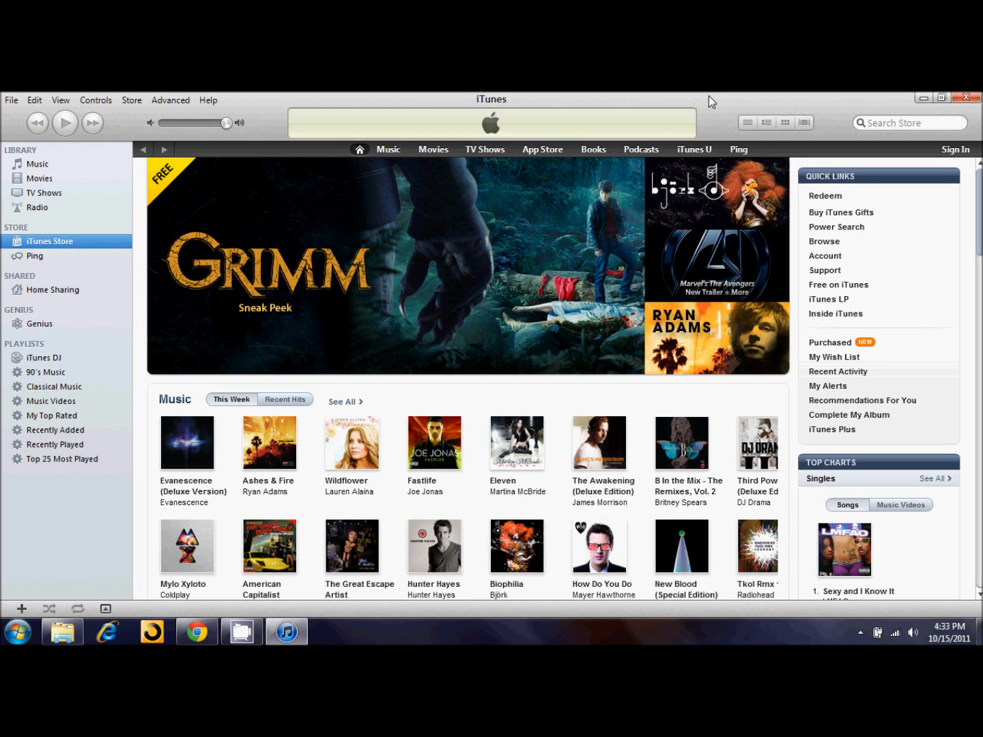
mouse_move(701, 101)
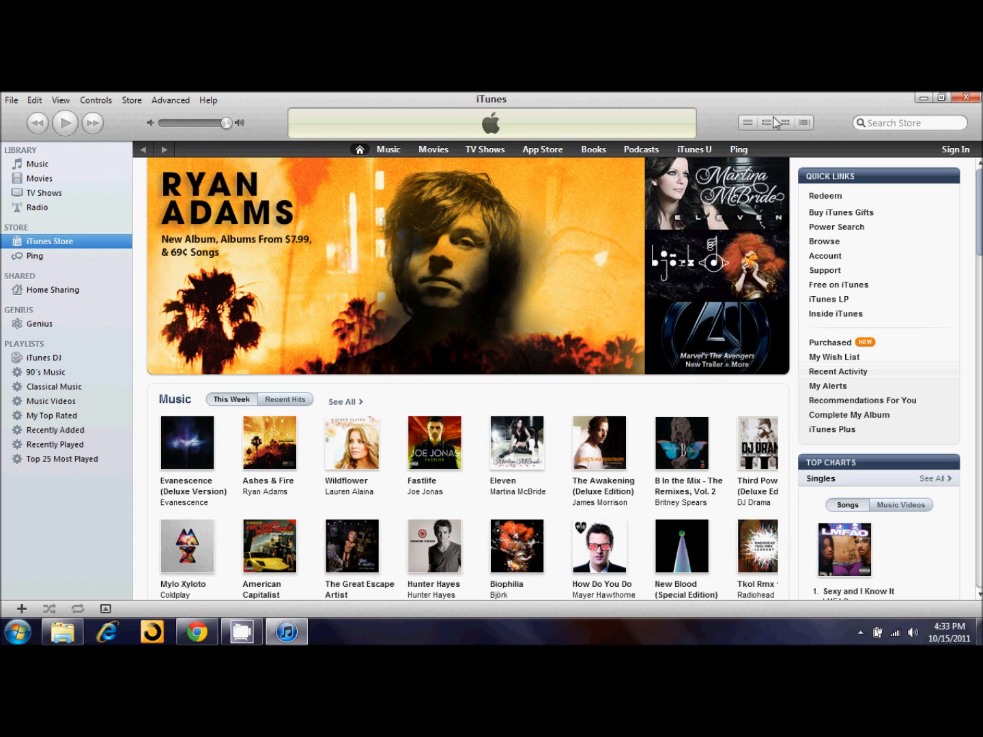
mouse_move(834, 122)
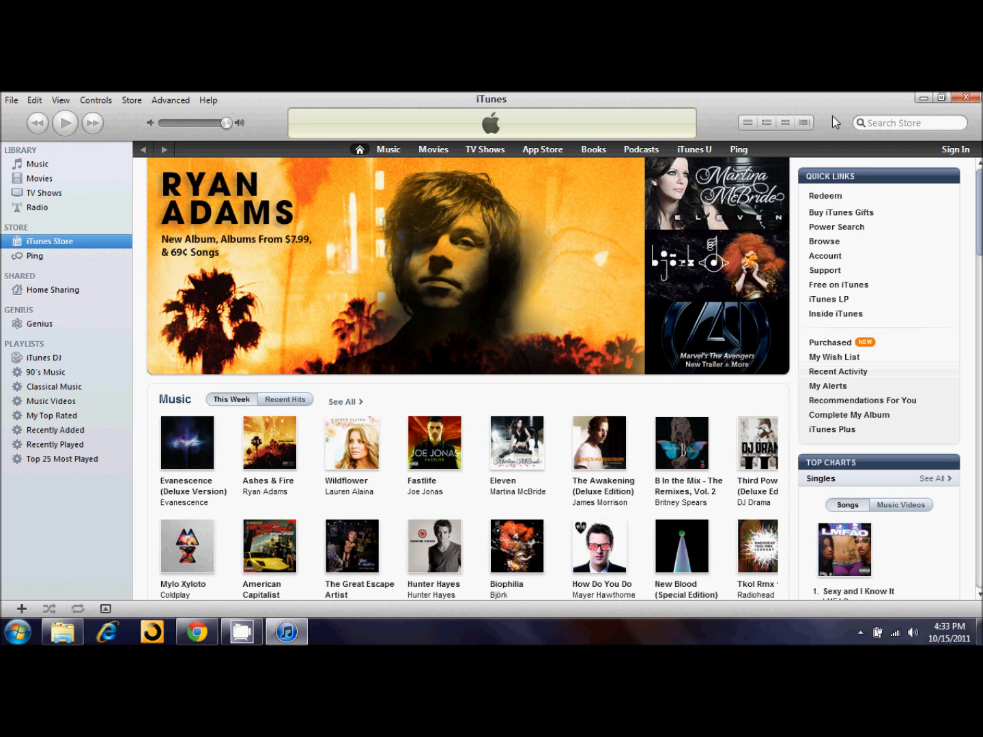